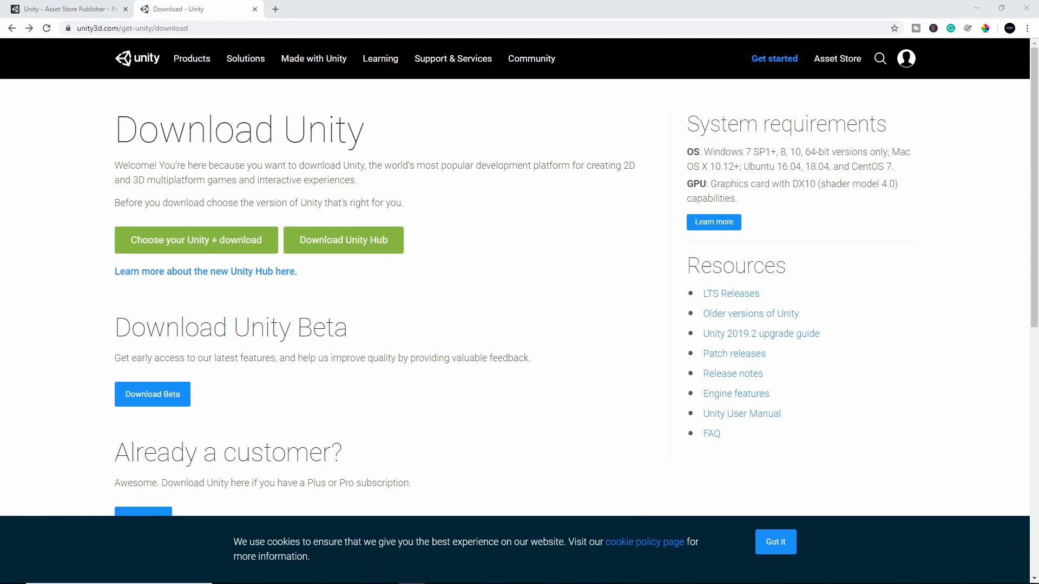
mouse_move(524, 279)
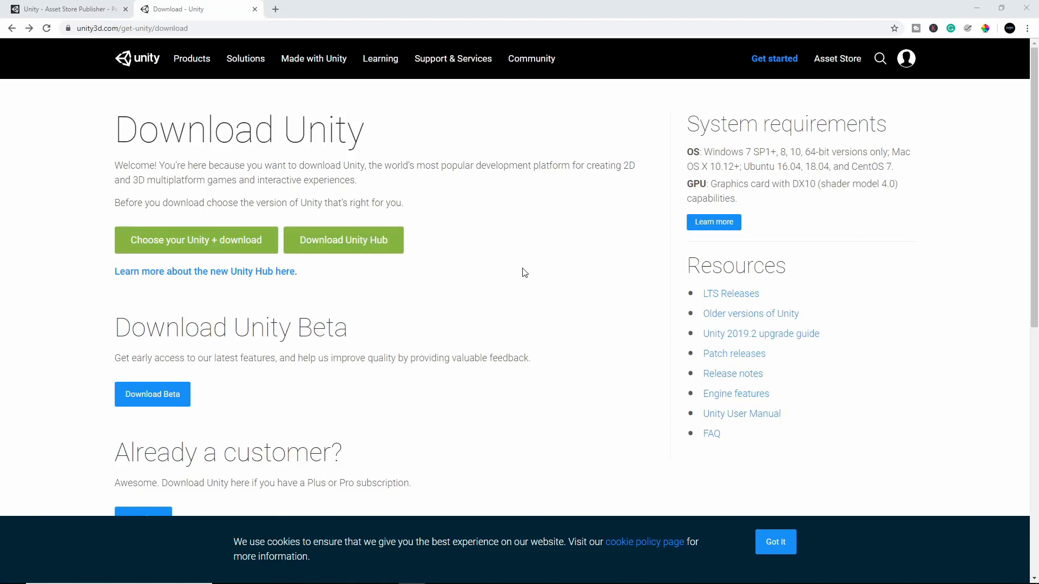
mouse_move(508, 262)
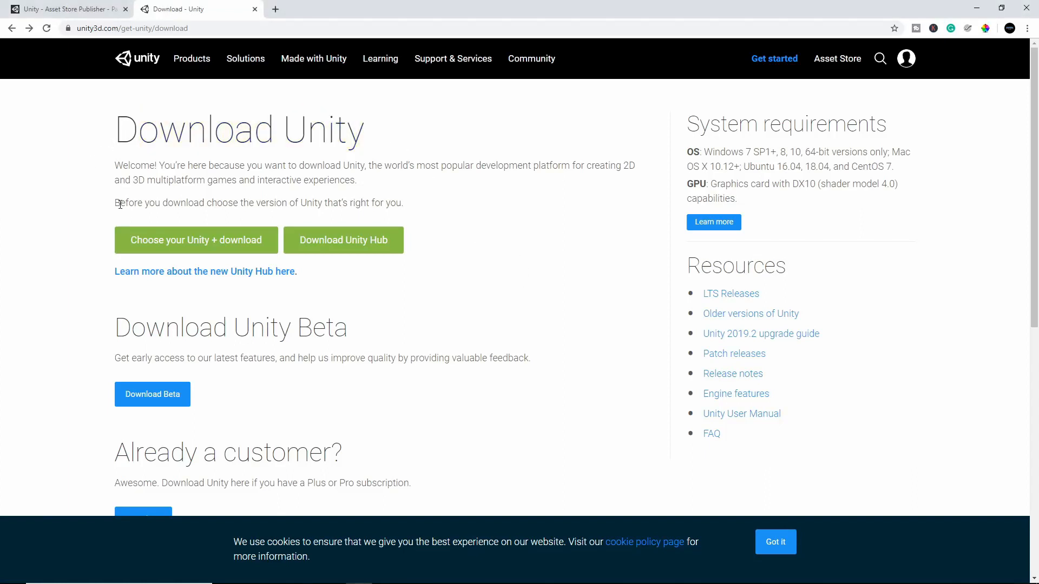
mouse_move(208, 240)
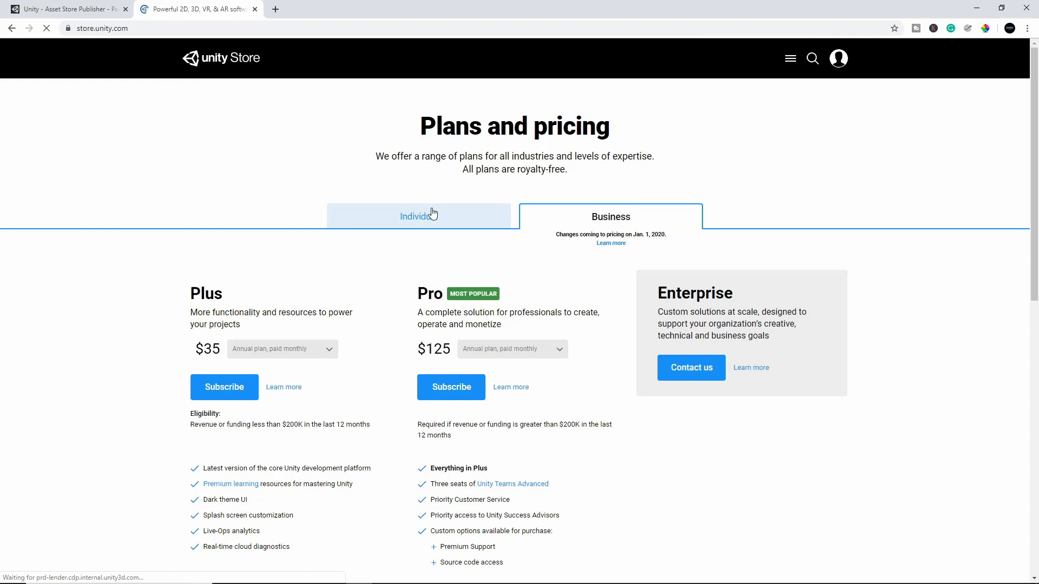
Choose the free Personal plan under Individual and agree to the download terms.
left_click(419, 215)
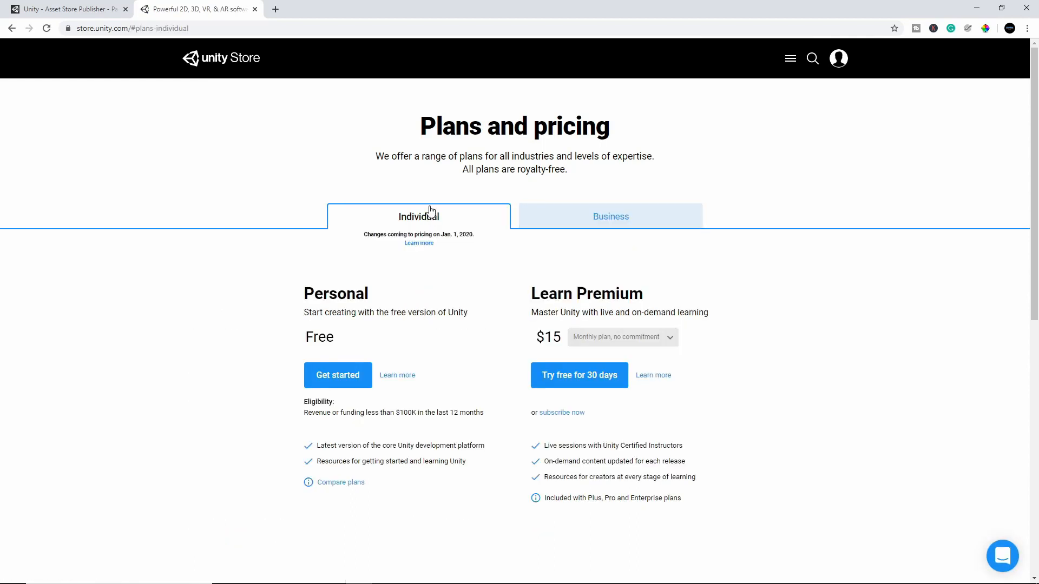
mouse_move(304, 293)
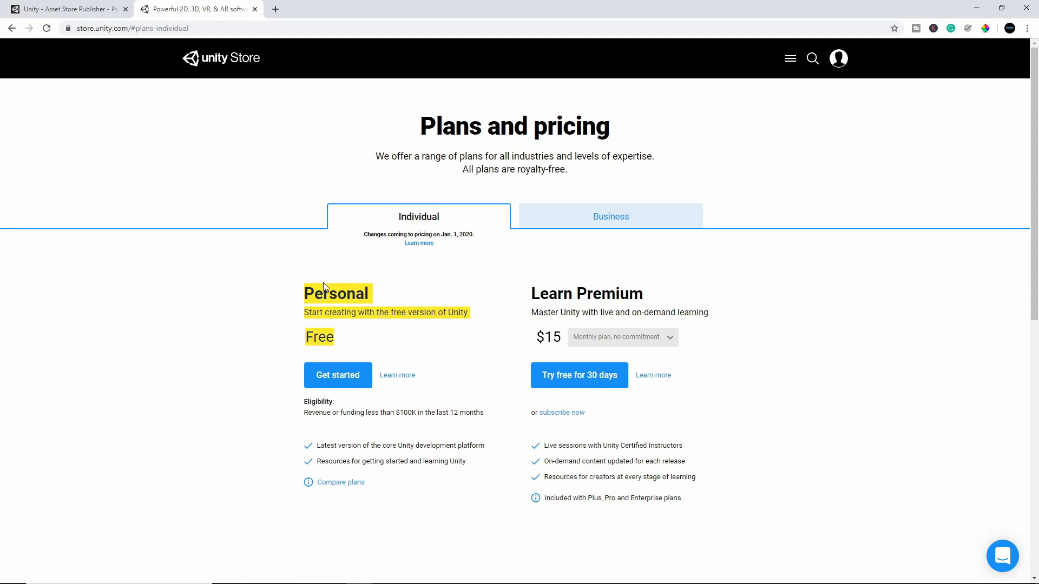
left_click(337, 374)
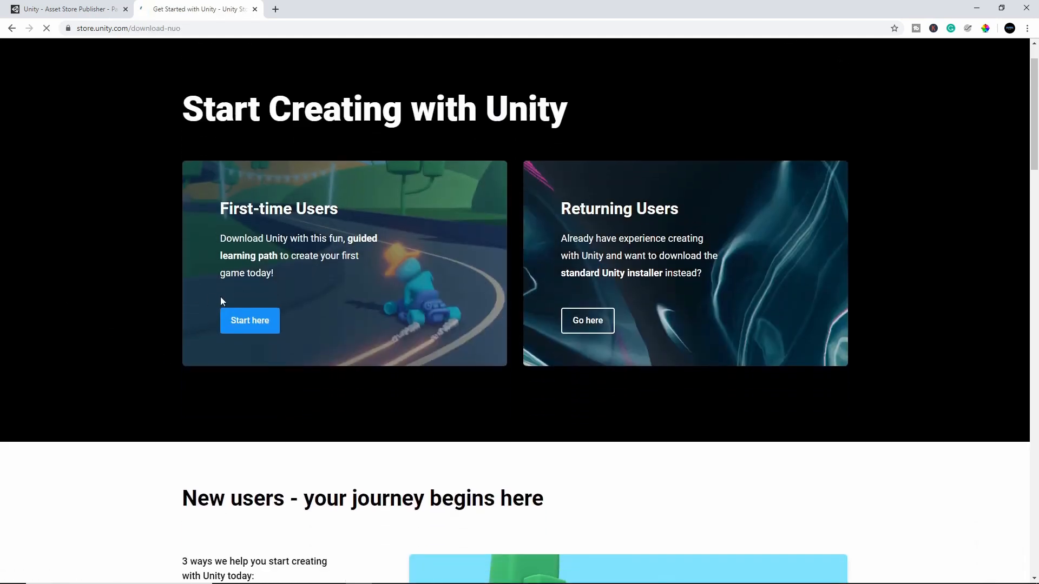
left_click(249, 320)
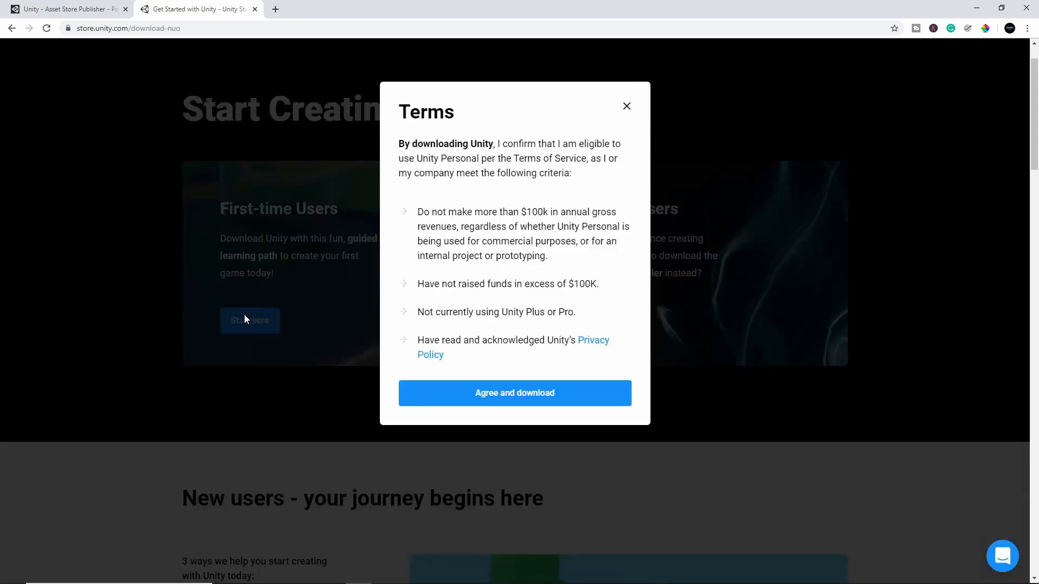
left_click(626, 106)
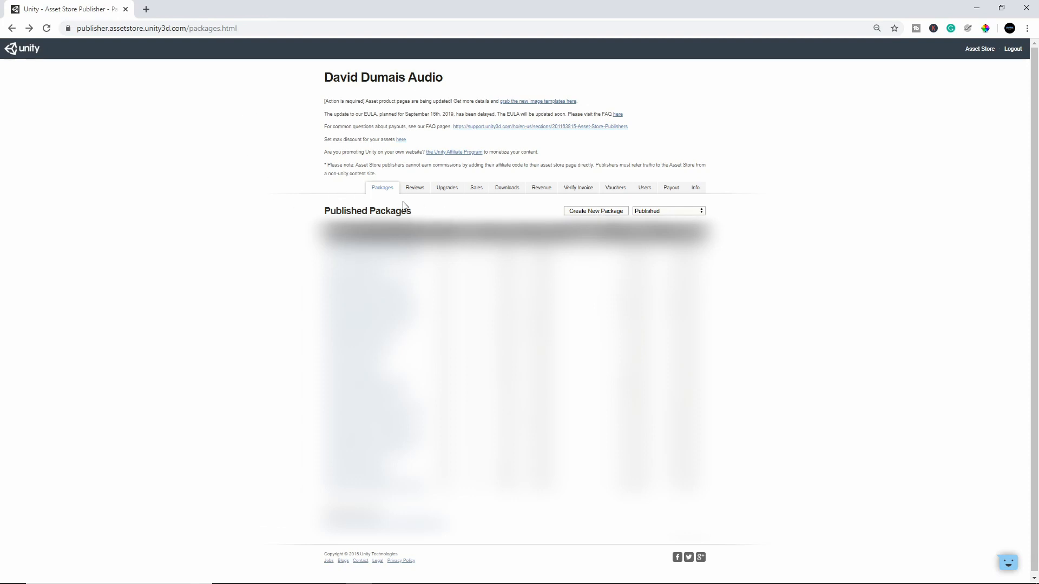
mouse_move(608, 213)
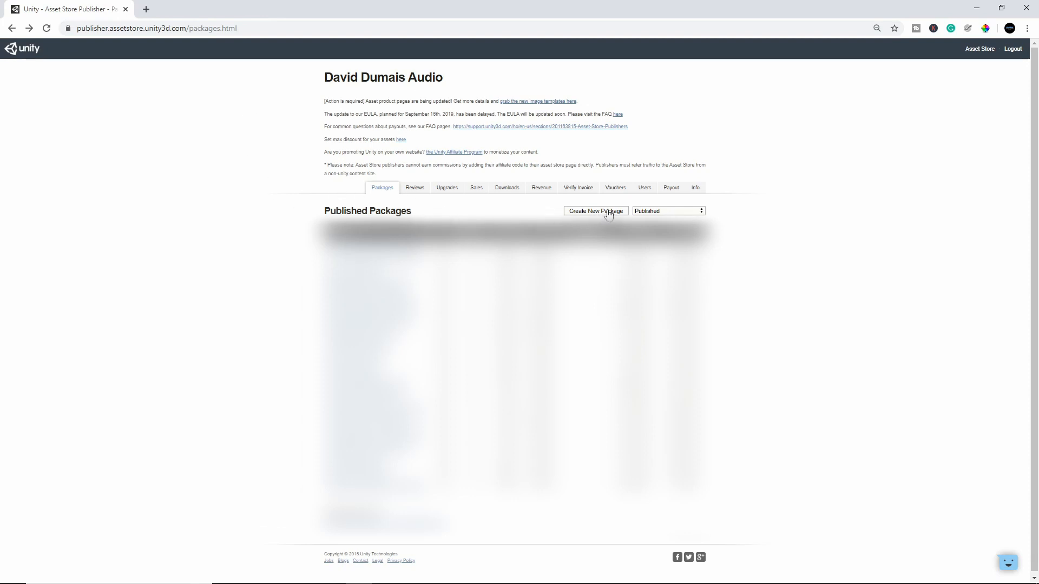
Create a new draft package and start editing its English metadata.
left_click(595, 210)
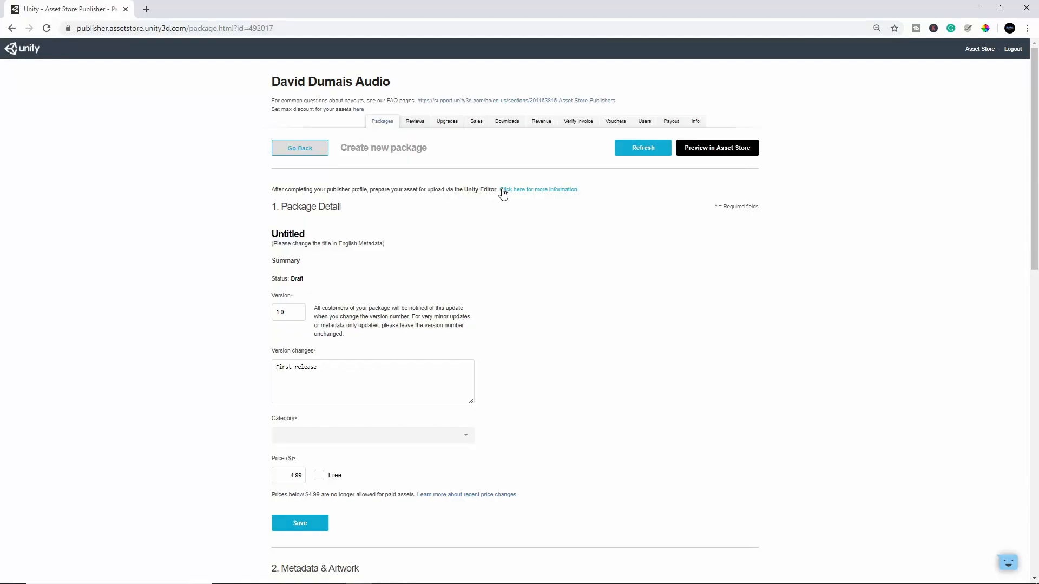
scroll("down", 3)
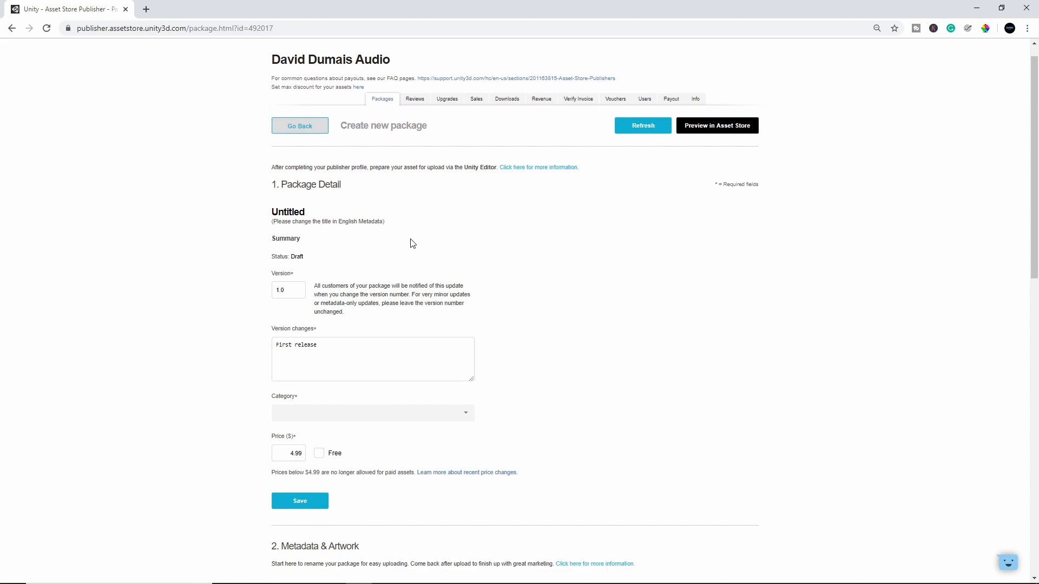
scroll("down", 3)
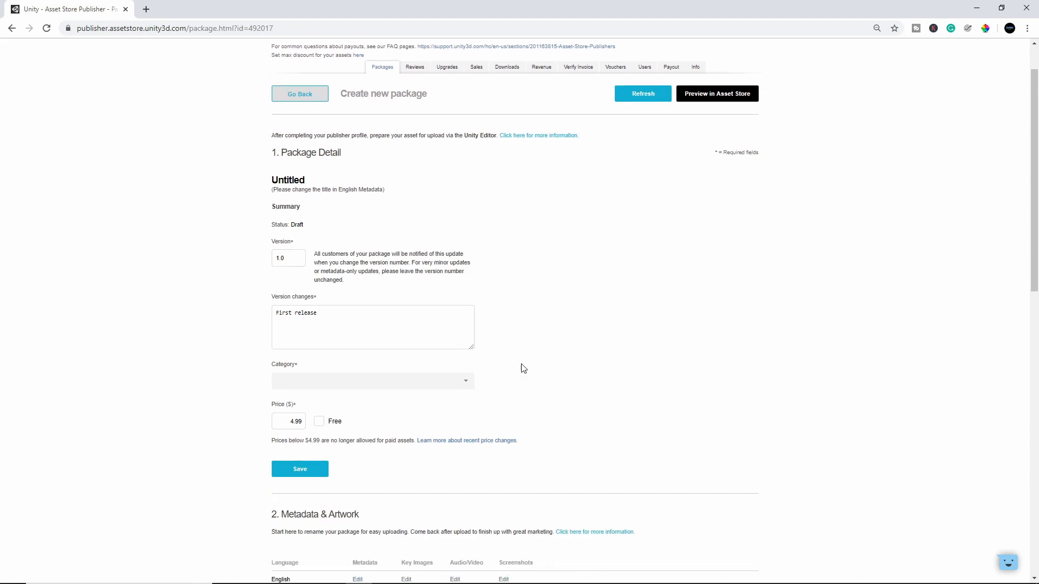
scroll("down", 3)
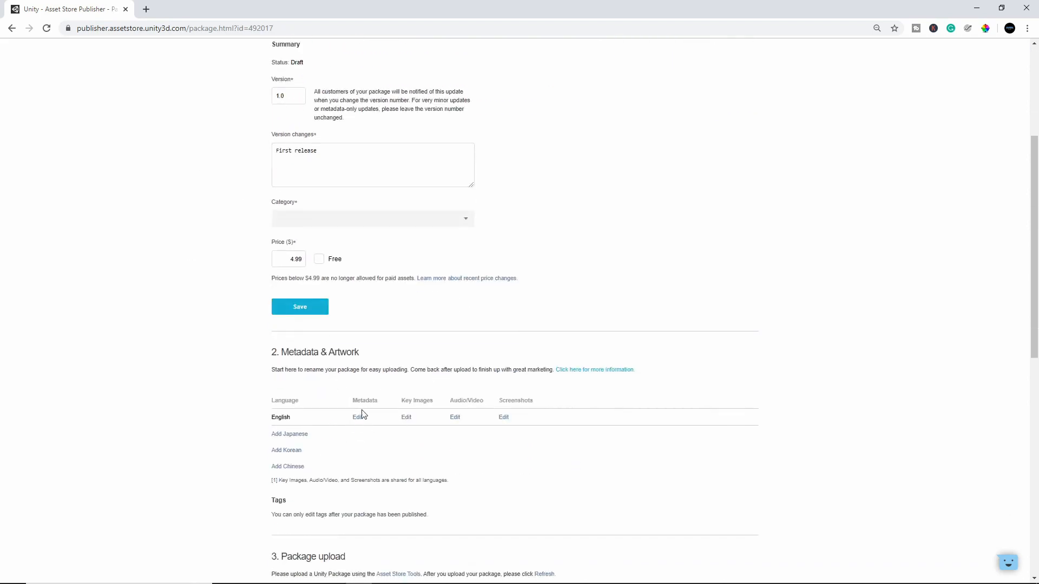
left_click(357, 418)
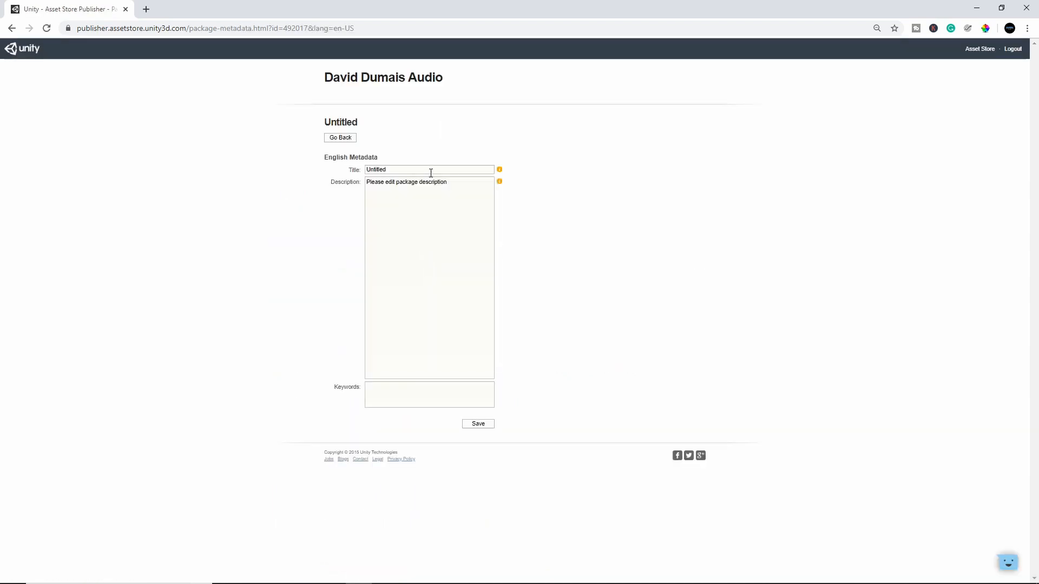
Title the package Sword Hits Sound Pack, add a short pack description, and save the metadata.
type("Sword")
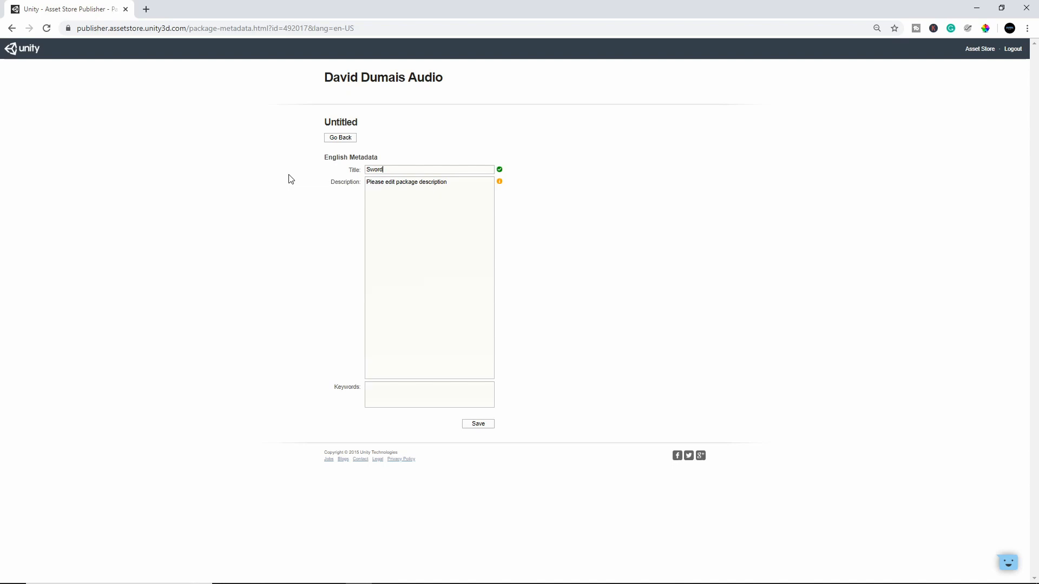
type("Hits")
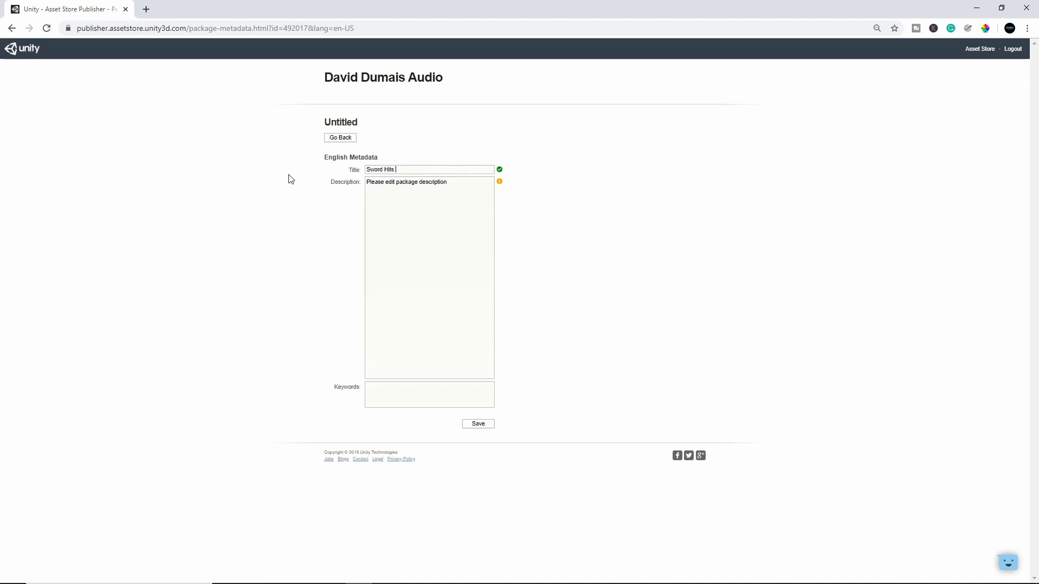
type("Sound Pack")
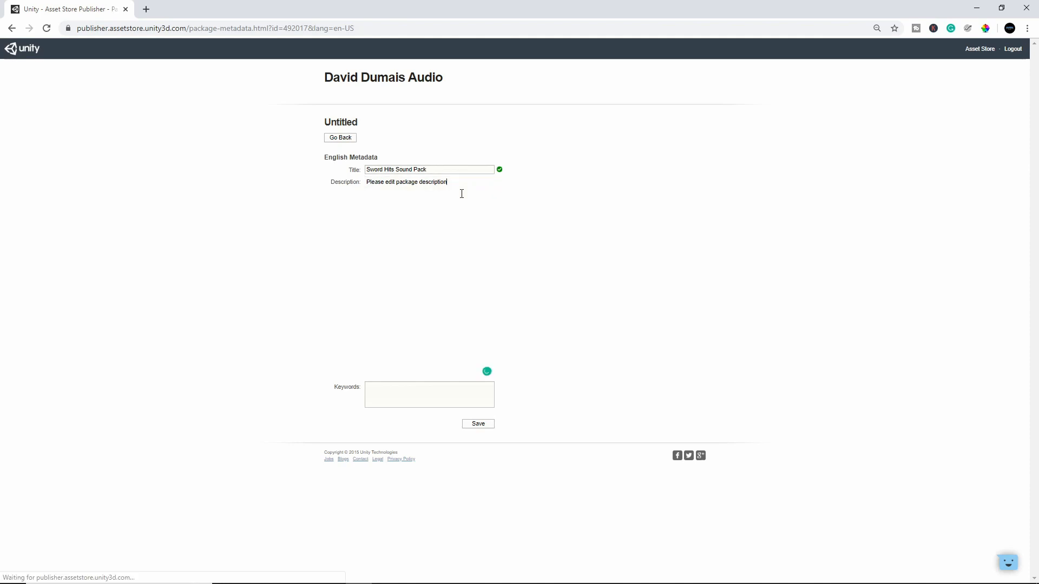
type("Description for swor")
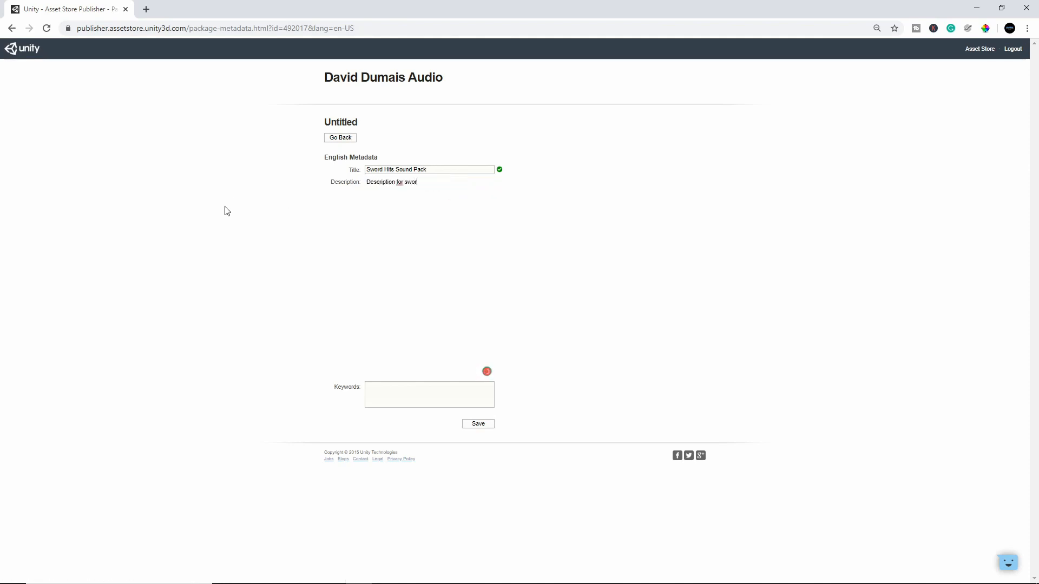
type("pack")
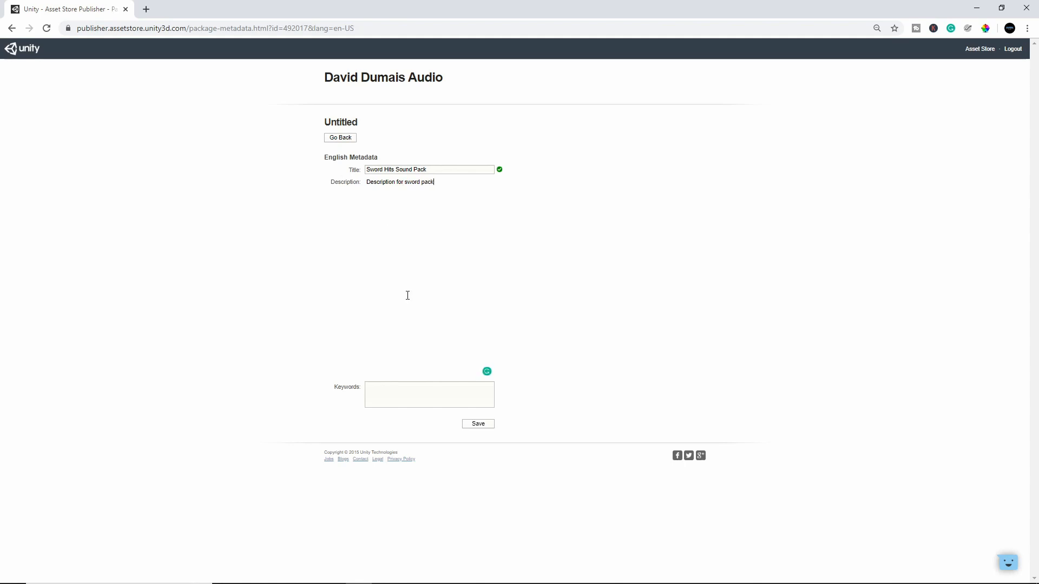
left_click(479, 424)
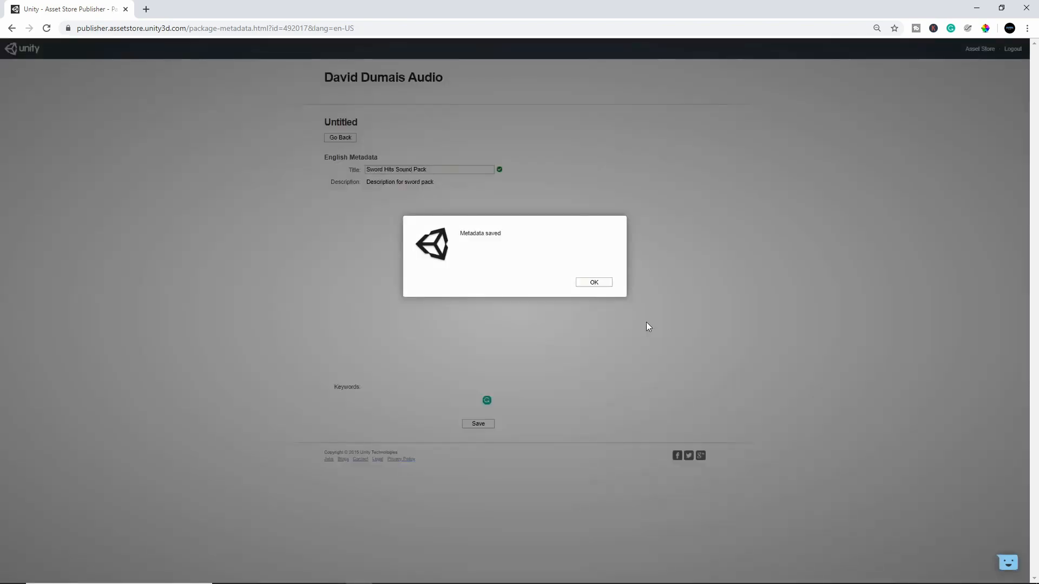
left_click(592, 282)
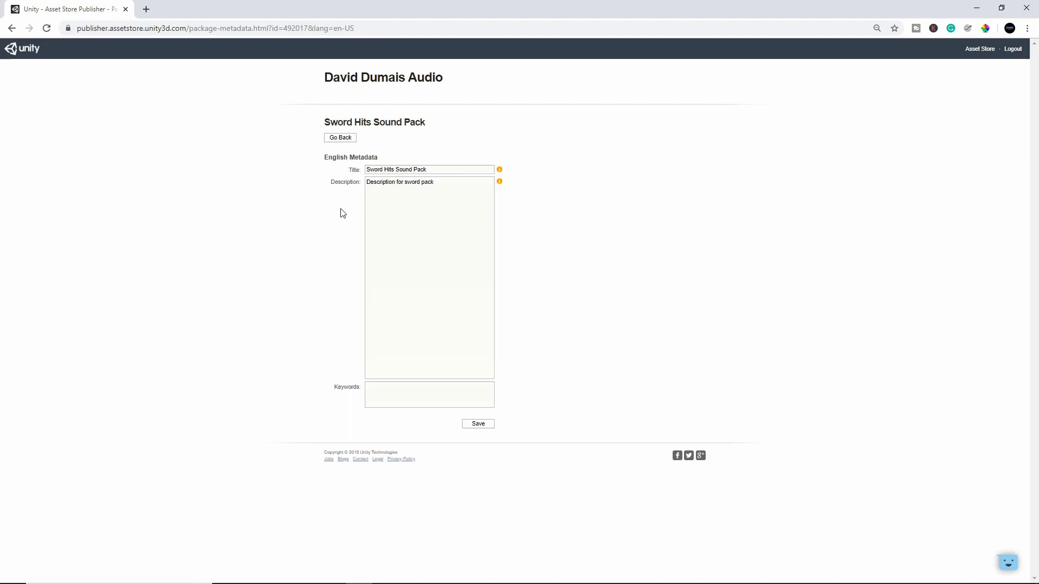
Set the price to $9.99 and pick the Audio/Sound FX/Weapons category on the package detail page.
left_click(340, 137)
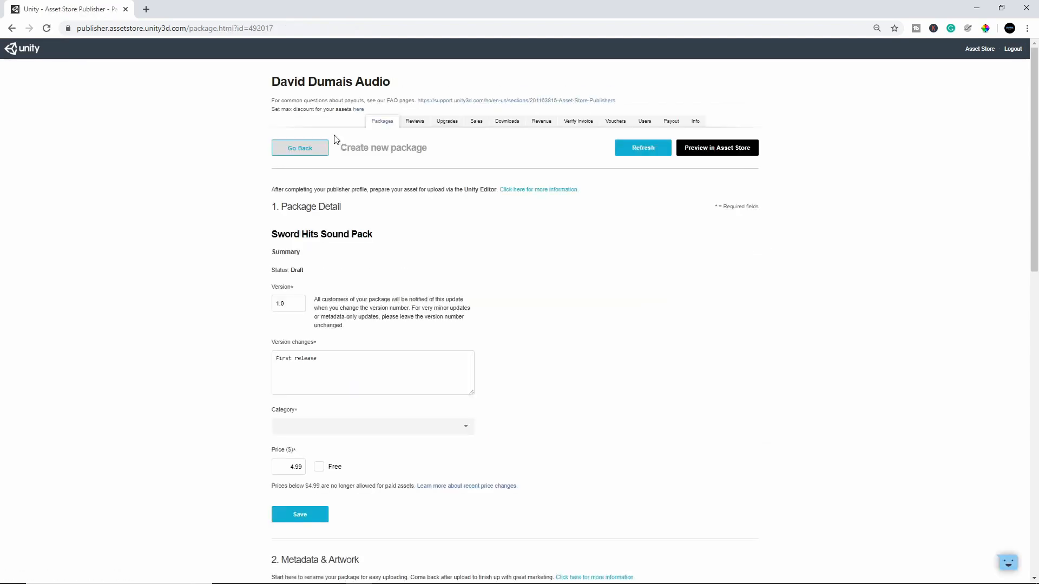
double_click(288, 466)
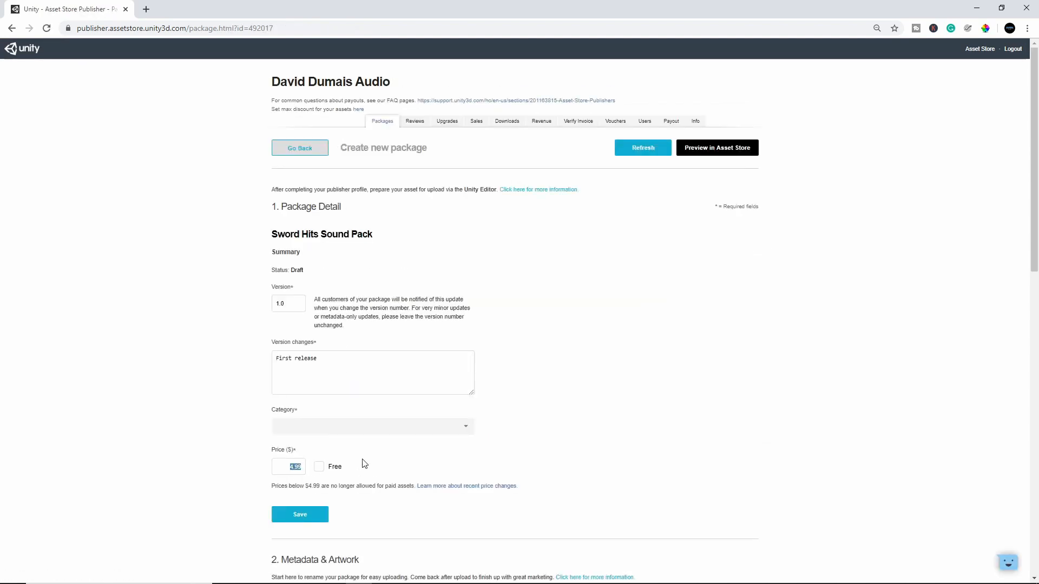
type("9.99")
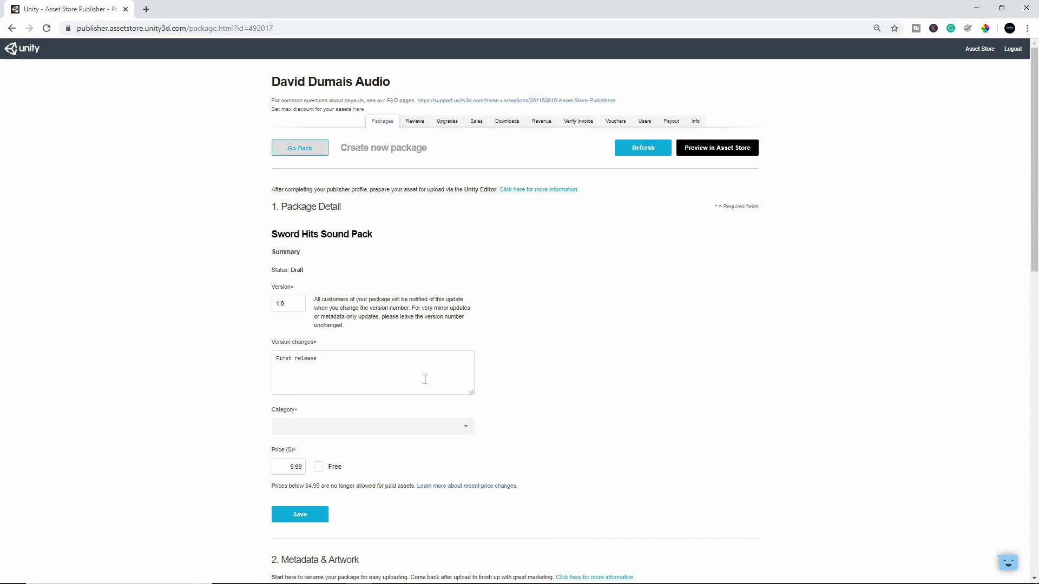
scroll("down", 3)
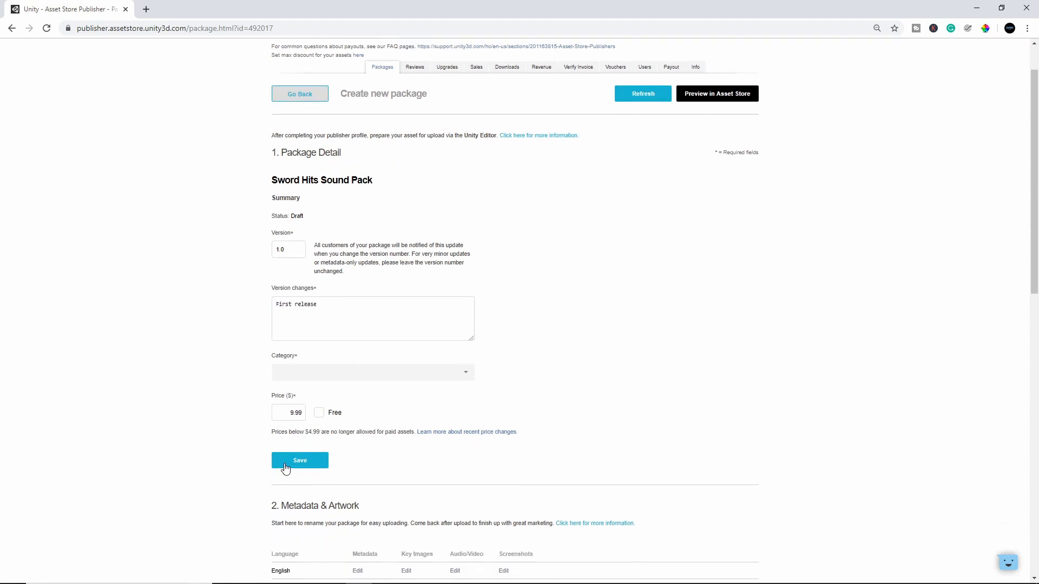
left_click(373, 372)
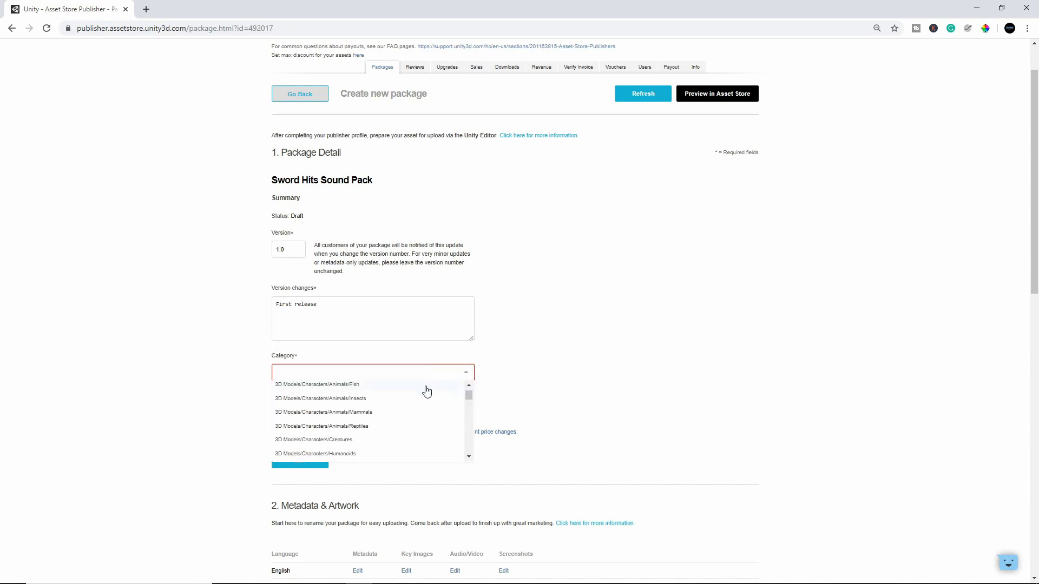
scroll("down", 3)
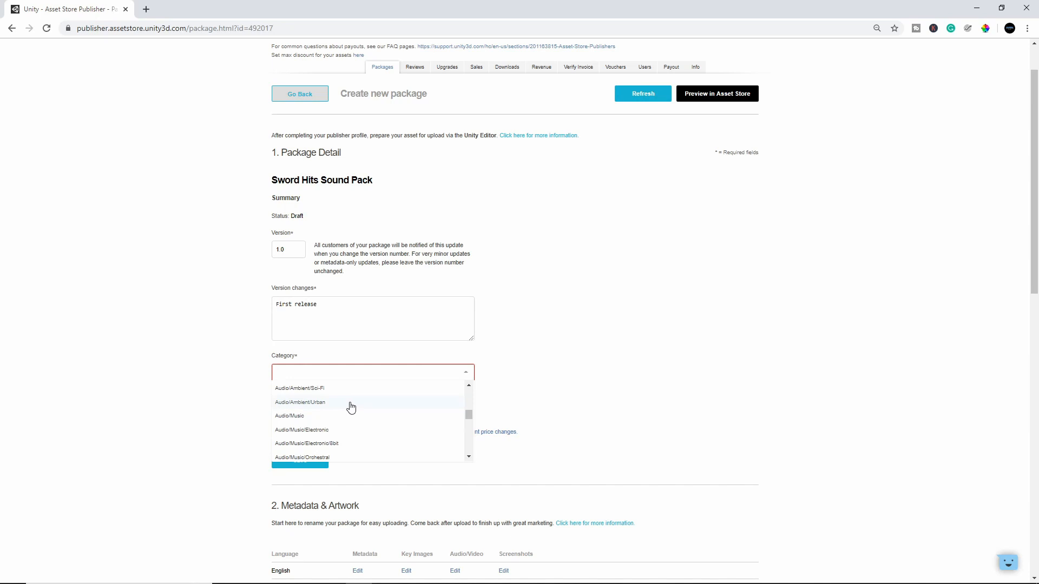
scroll("down", 3)
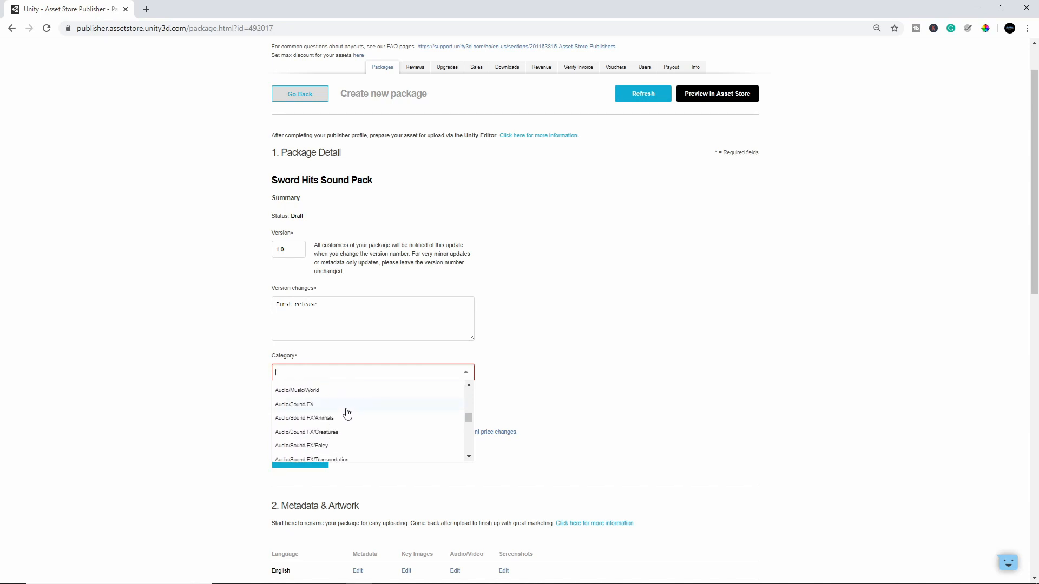
scroll("down", 3)
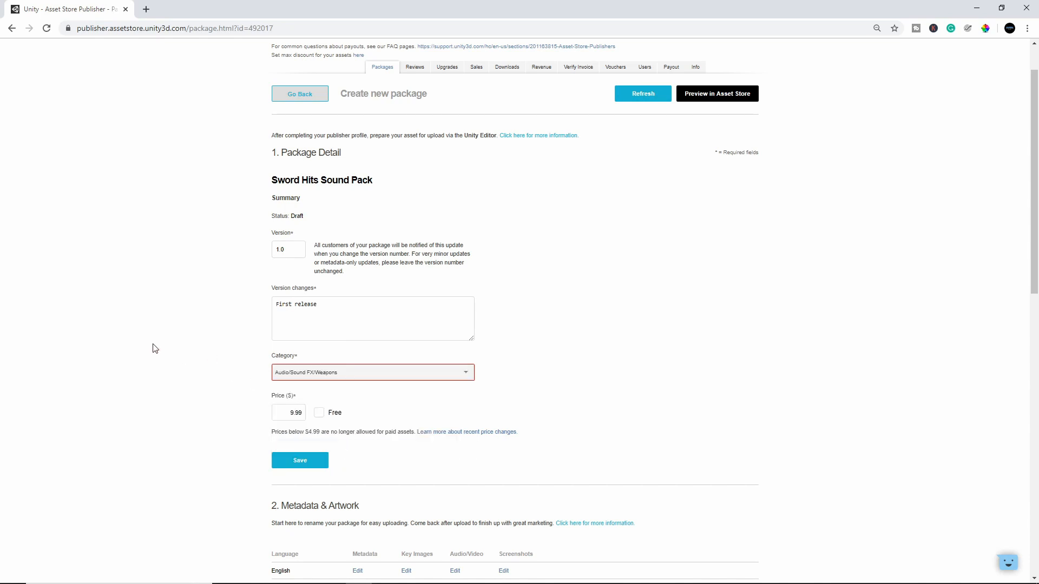
Save the package detail changes and confirm the Version saved dialog.
left_click(300, 461)
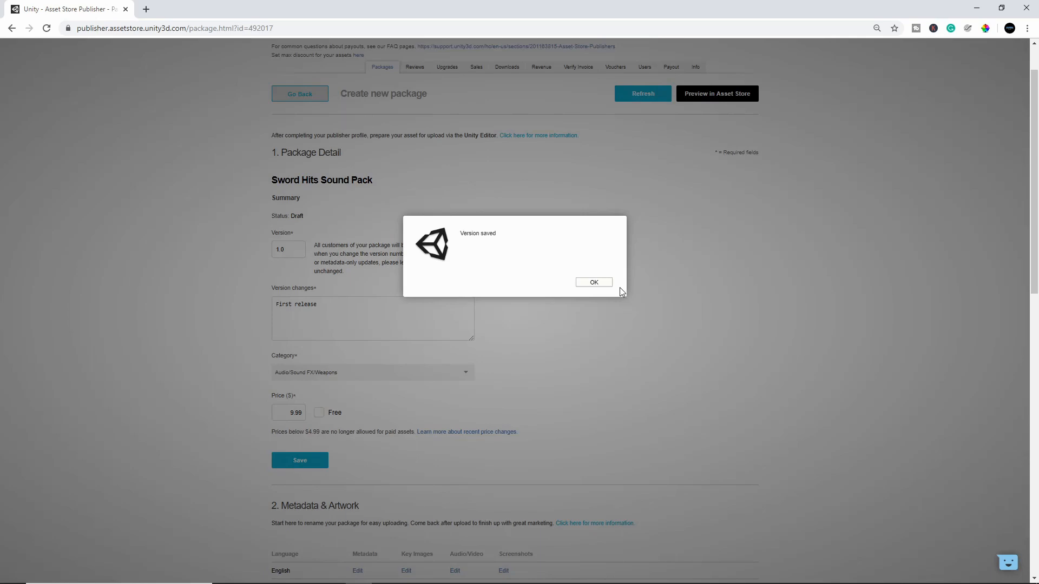
left_click(593, 281)
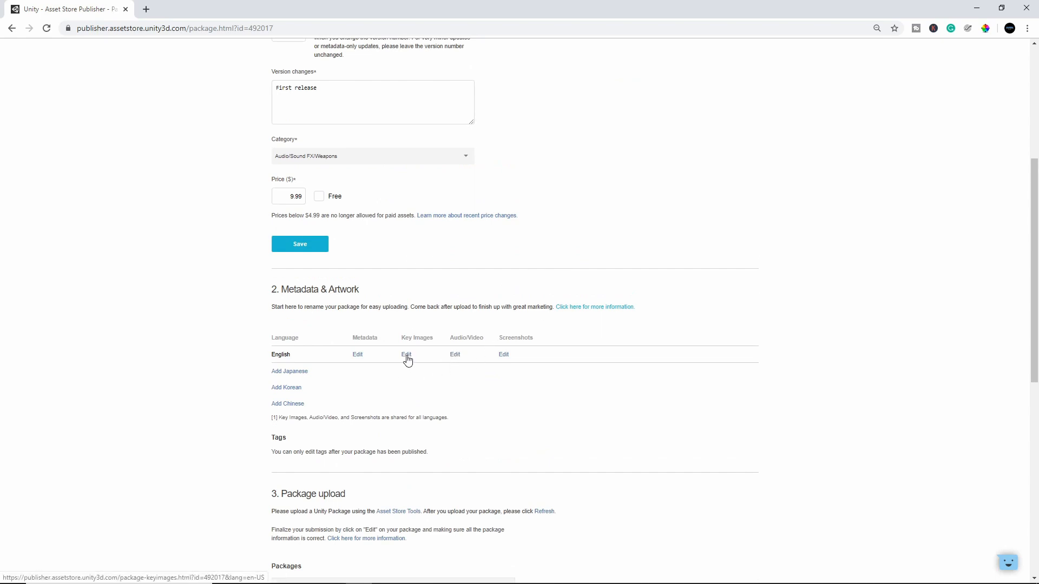
Open the English Key Images page and look over its empty icon, card, cover and social slots.
left_click(406, 354)
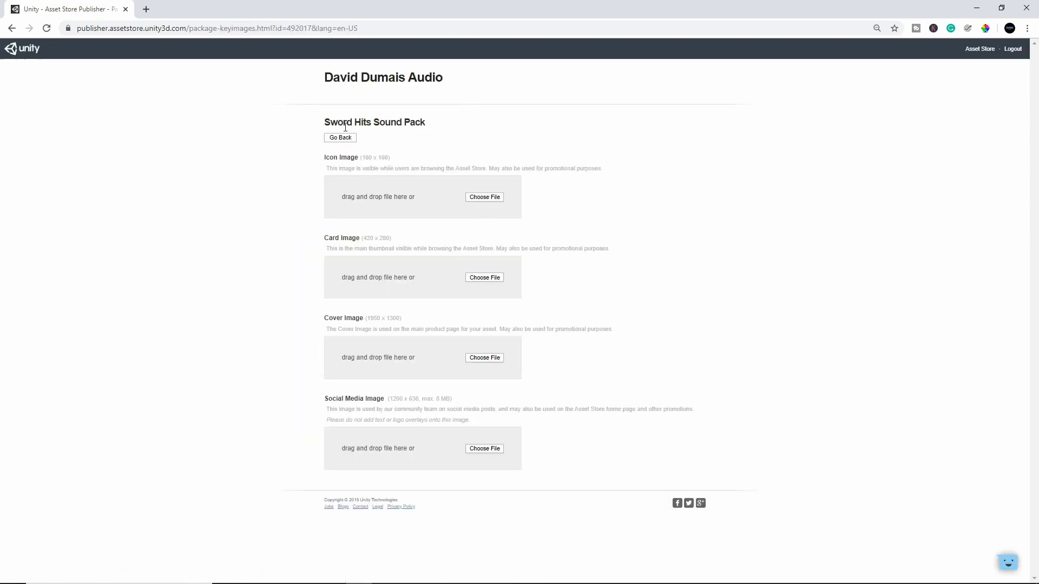
mouse_move(485, 197)
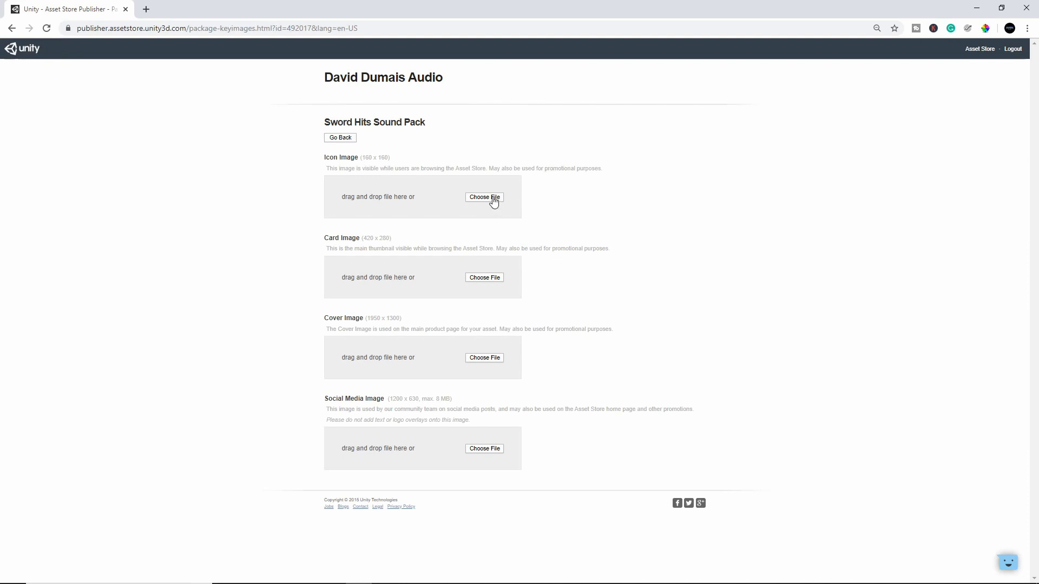
double_click(368, 238)
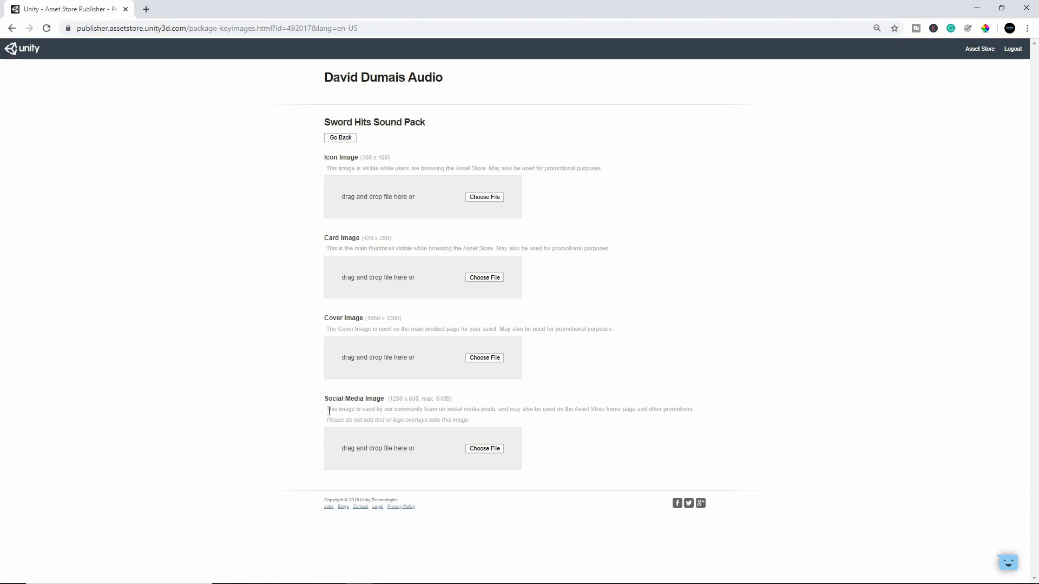
mouse_move(261, 333)
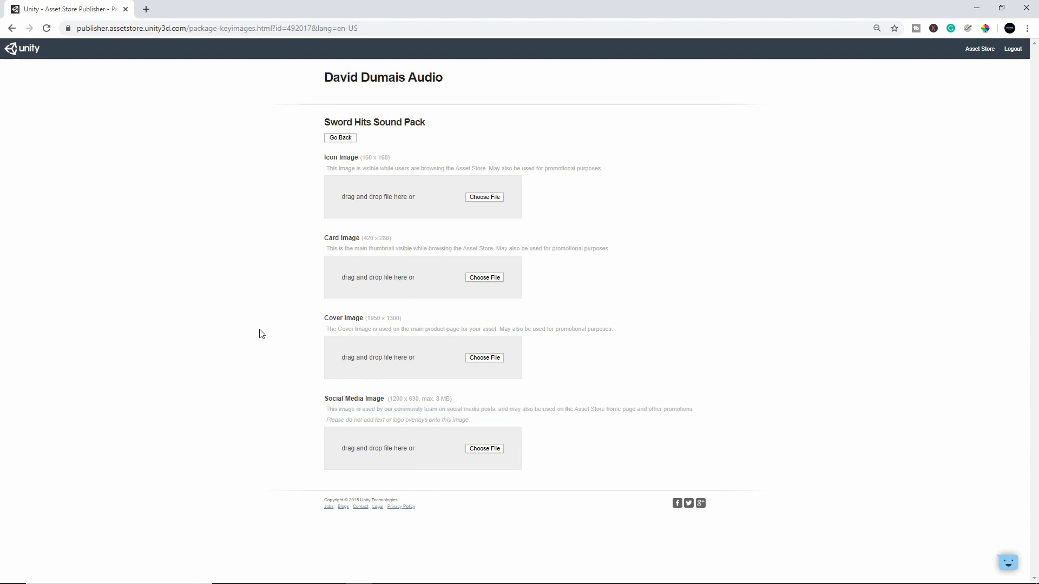
left_click_drag(415, 248, 608, 248)
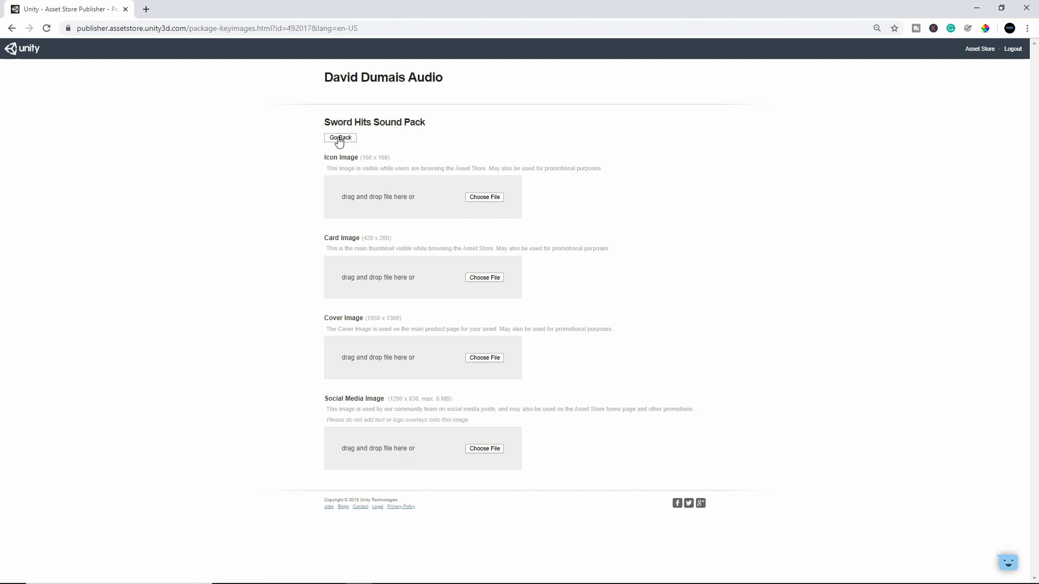
On the Audio/Video page, try SoundCloud in the Insert Audio/Video dialog, then cancel without adding media.
left_click(340, 137)
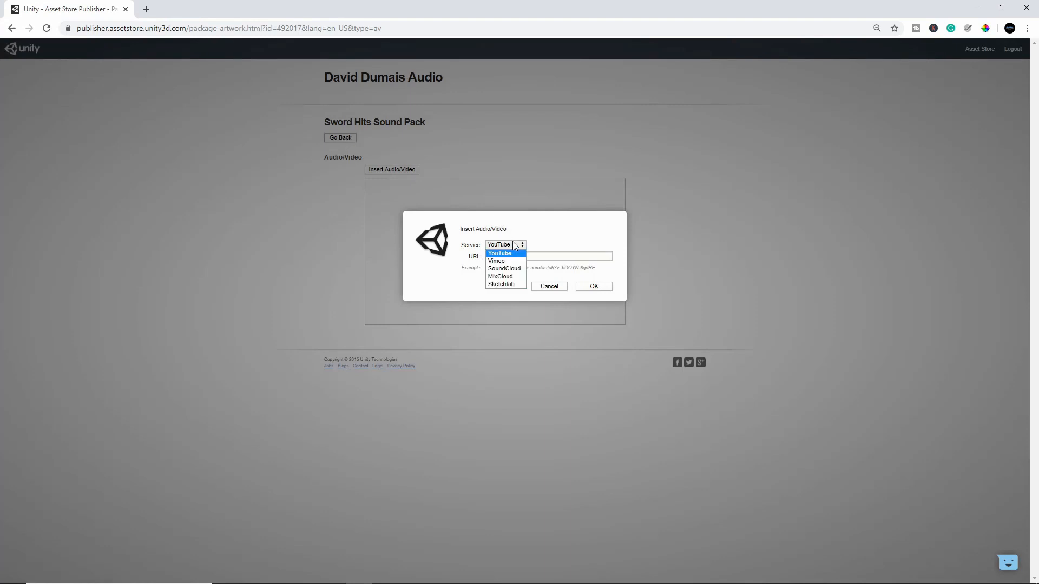
left_click(496, 261)
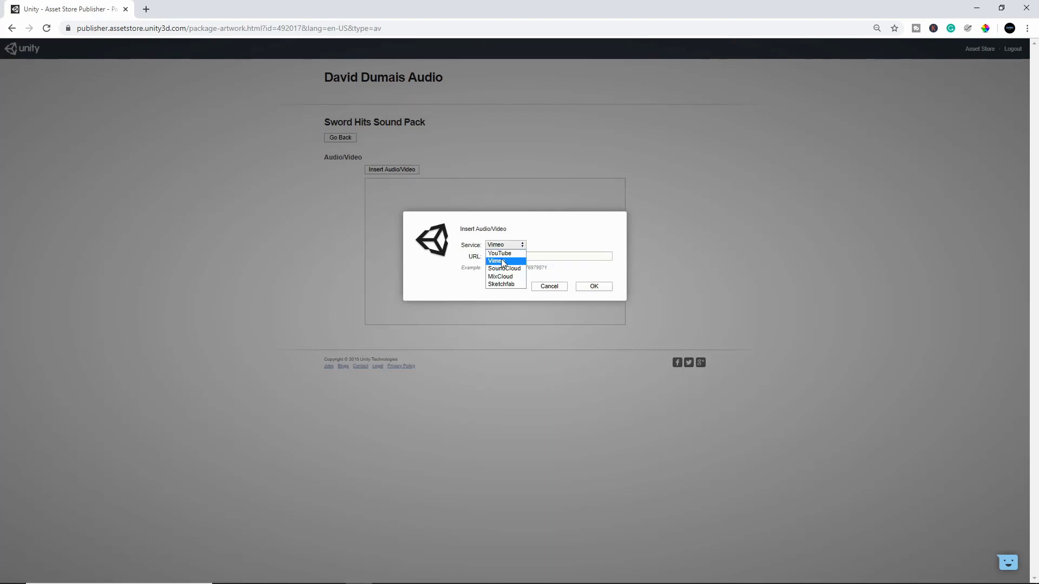
left_click(504, 269)
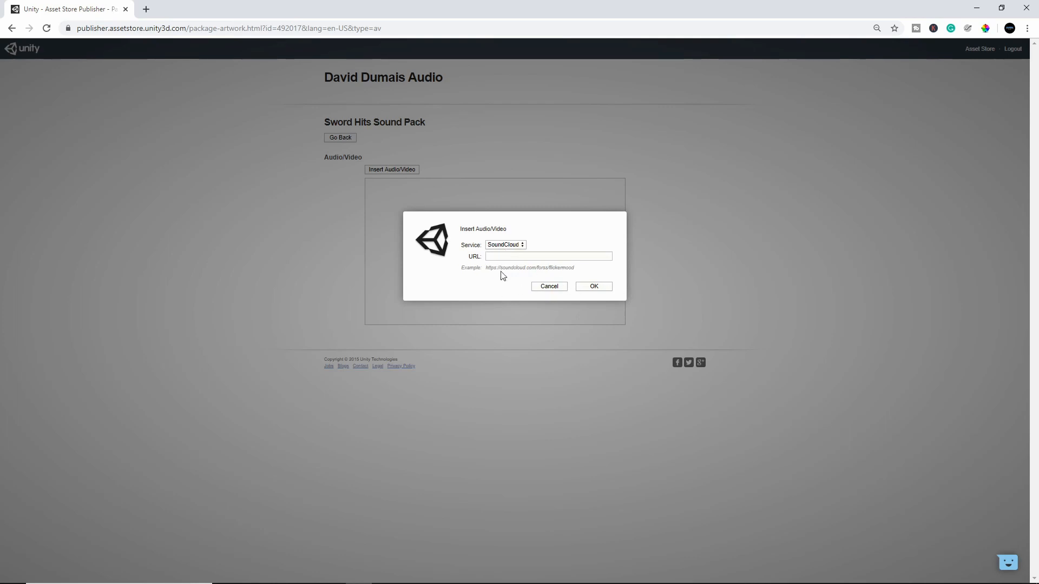
mouse_move(600, 292)
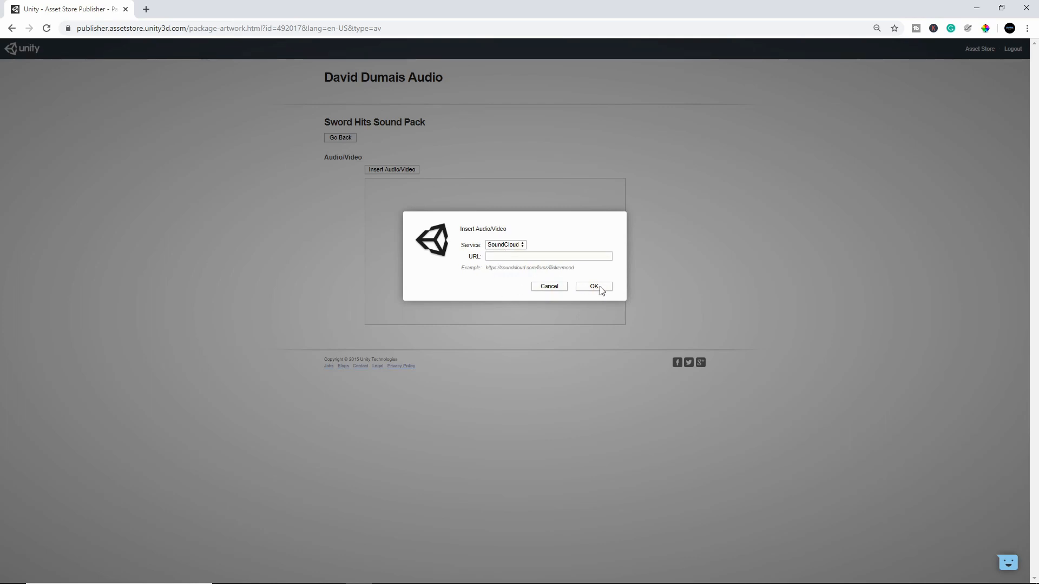
left_click(505, 244)
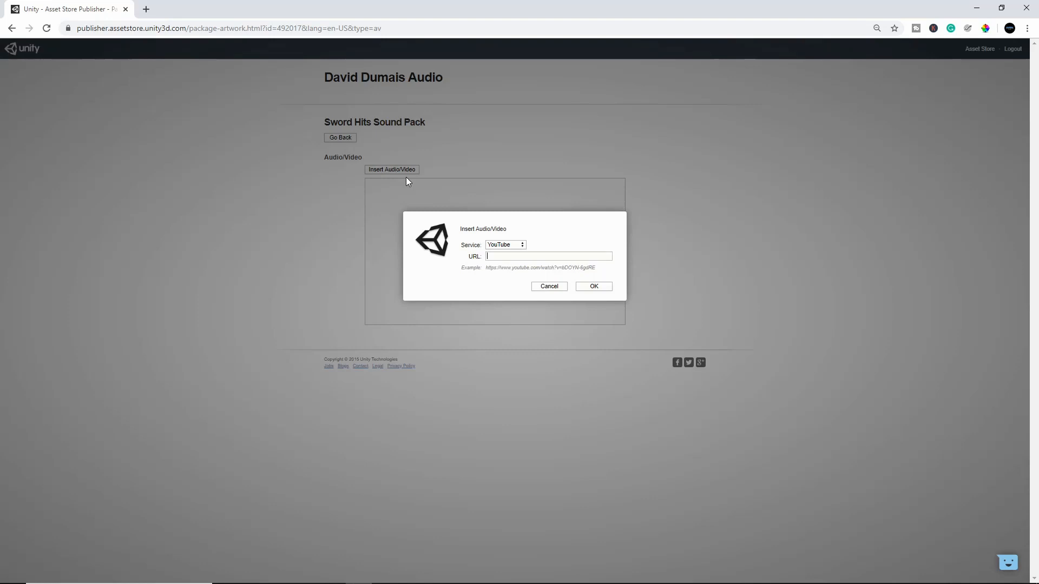
mouse_move(535, 246)
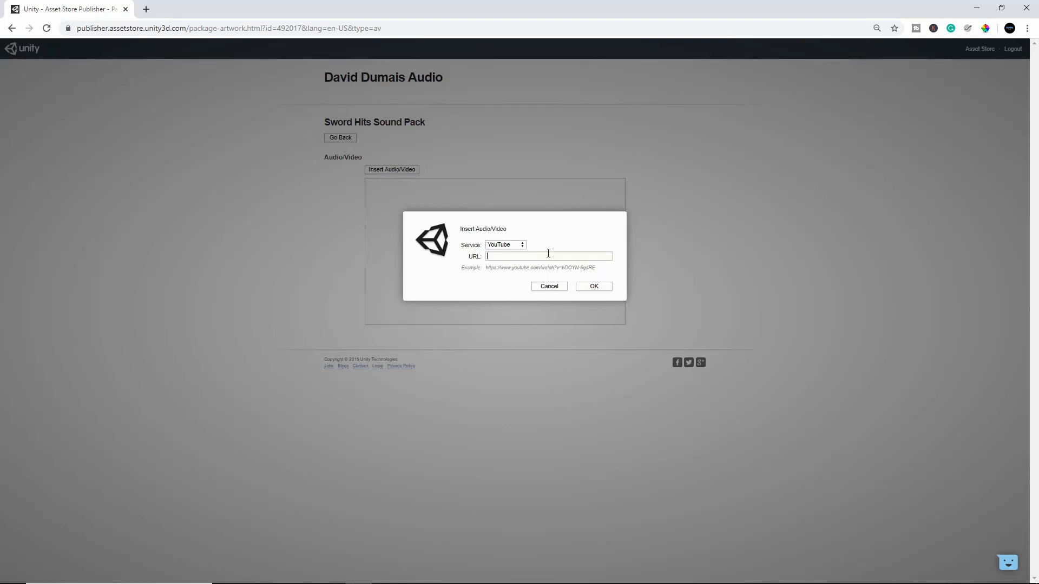
left_click(549, 286)
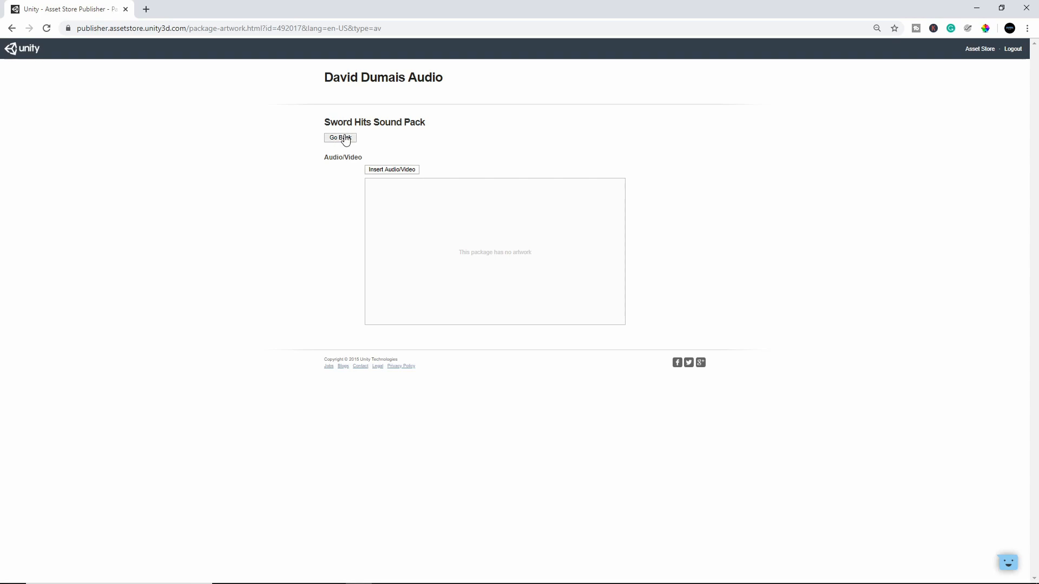
Check the still-empty Screenshots page, return to the overview and save the package again.
left_click(340, 137)
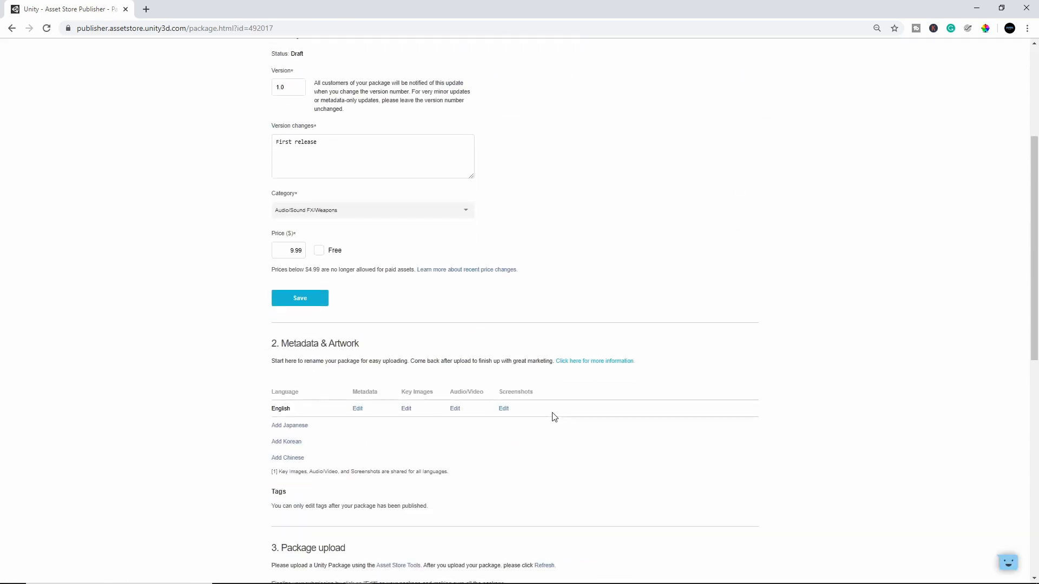
mouse_move(503, 409)
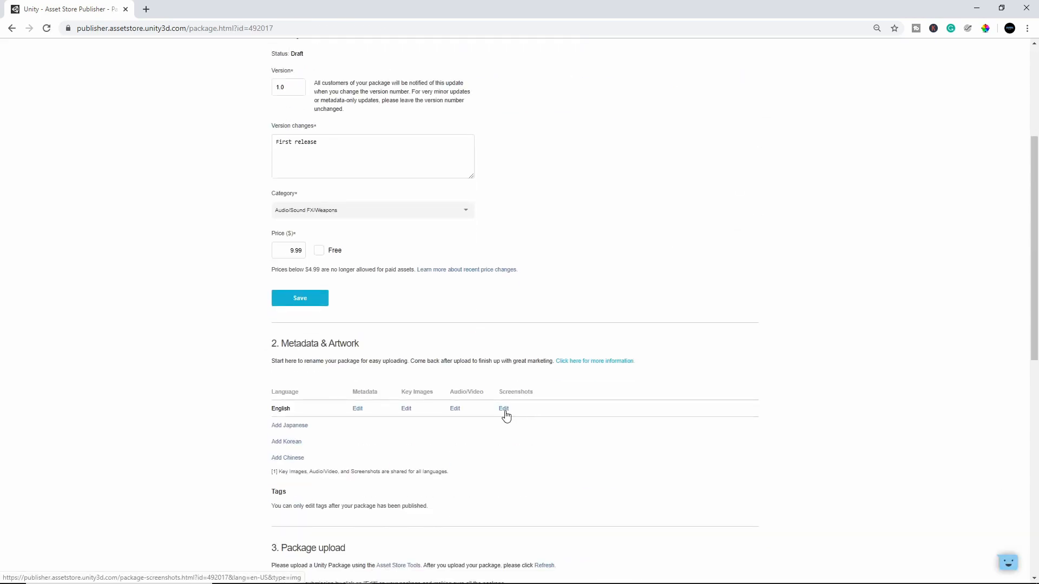
left_click(503, 409)
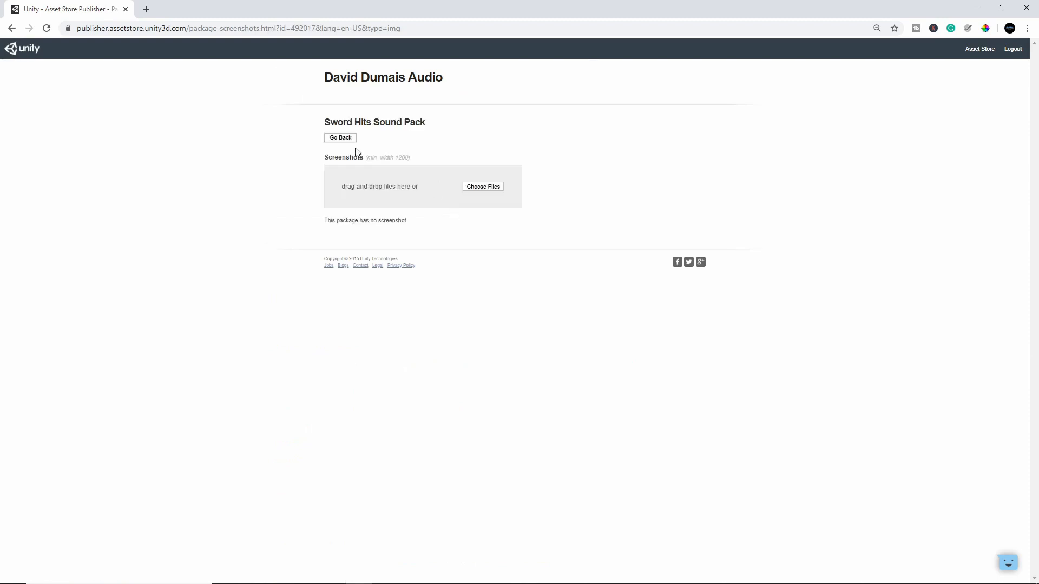
left_click(340, 137)
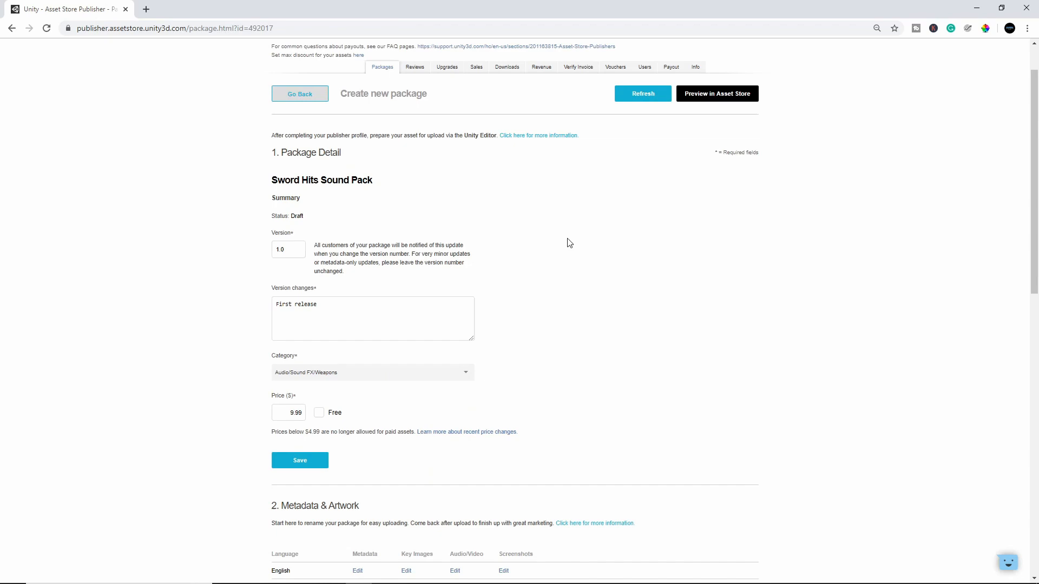
scroll("down", 3)
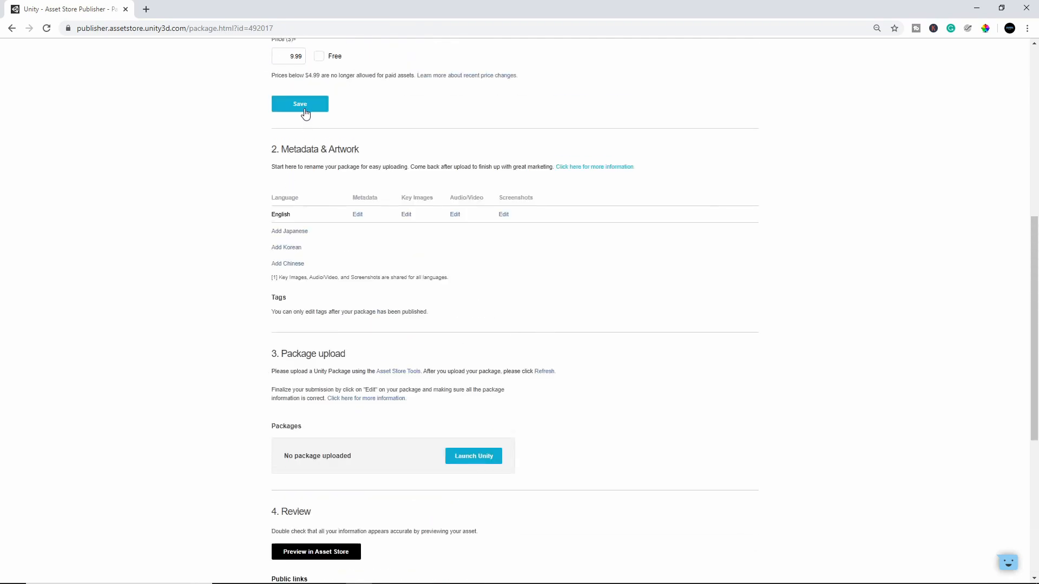
left_click(300, 104)
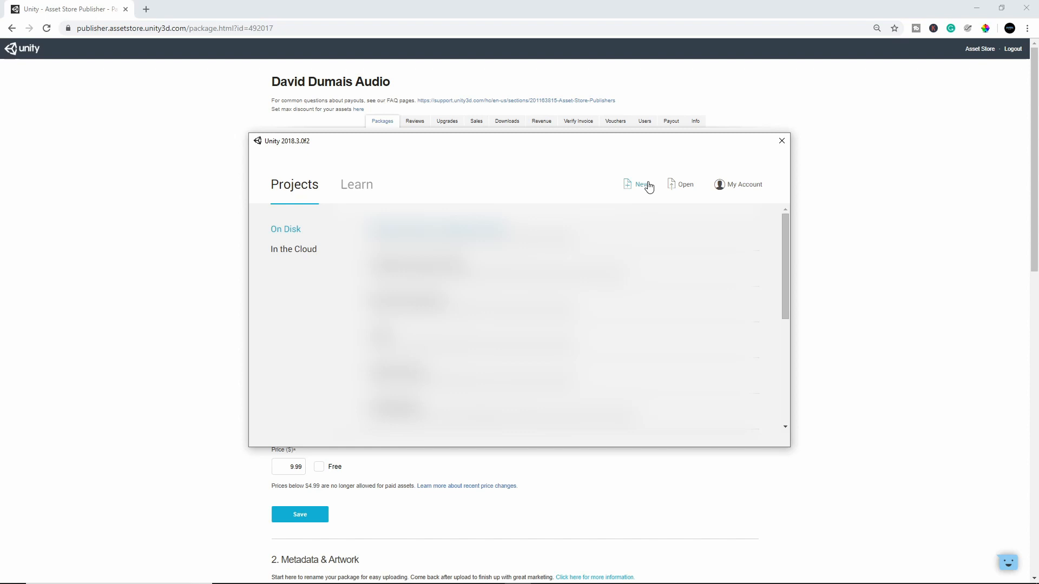
Create a new 3D Unity project named Sword Hits Sound Pack.
left_click(641, 184)
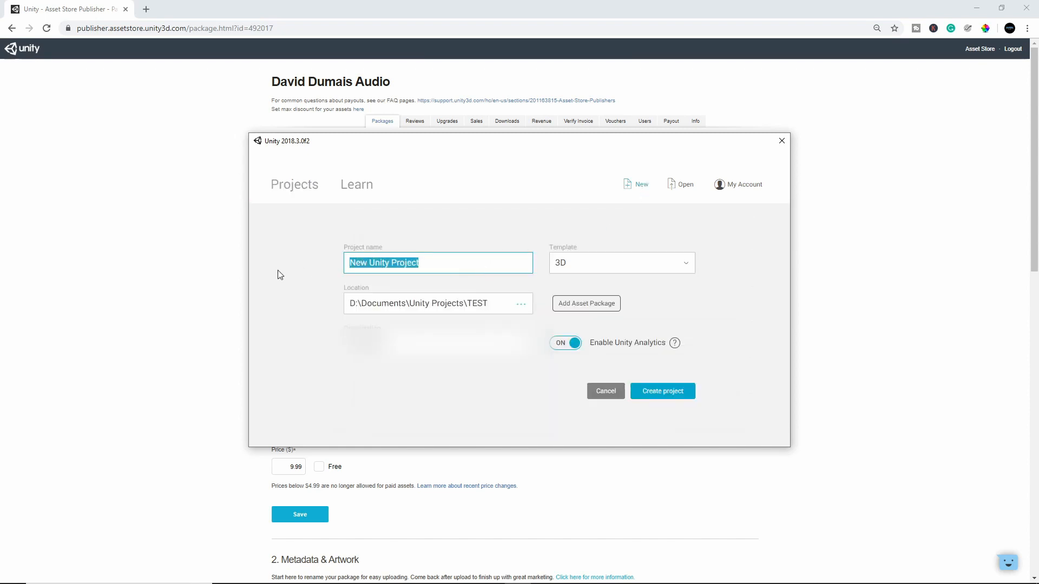
type("Sword")
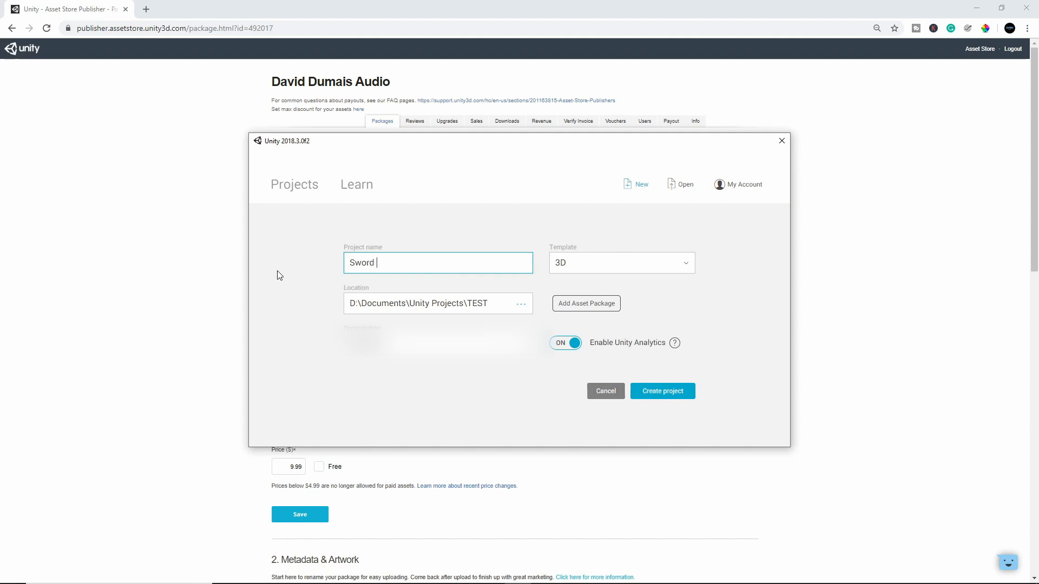
type("Hits Sound Pack")
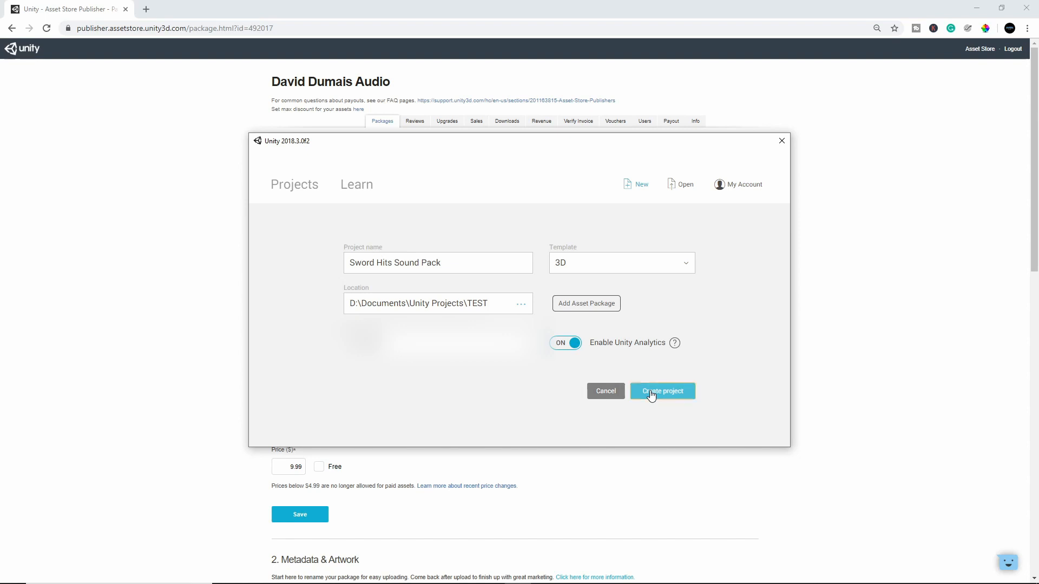
left_click(662, 391)
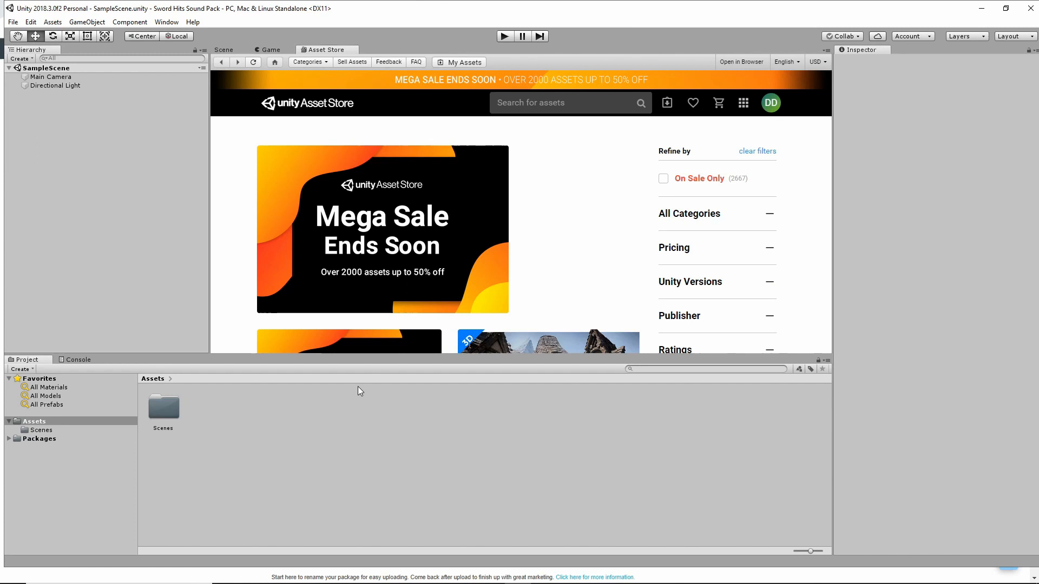
mouse_move(359, 308)
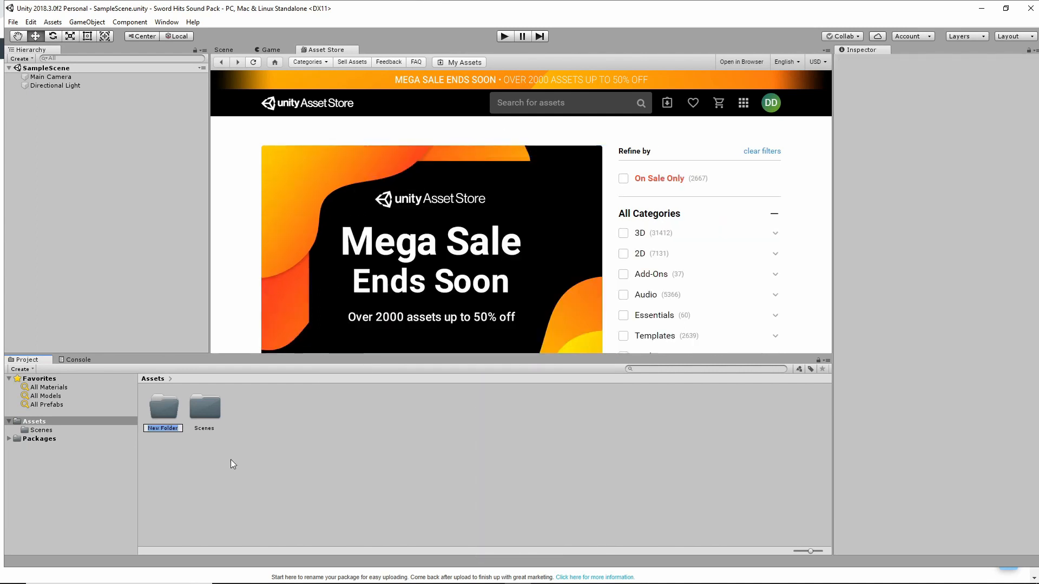
mouse_move(226, 467)
type("Sword Hits Sound Pack")
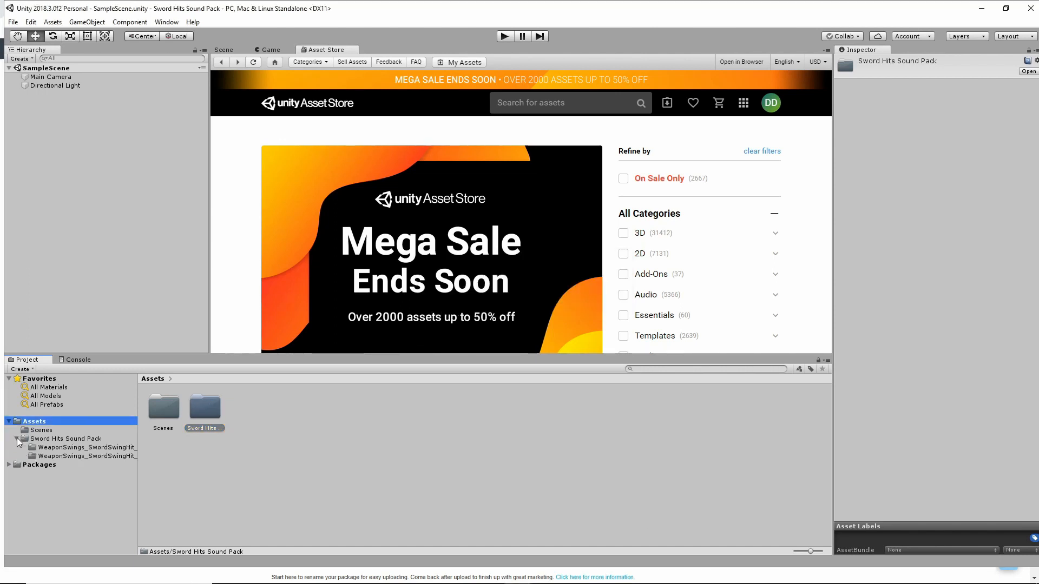
Browse the WeaponSwings session clips inside the Sword Hits Sound Pack assets folder.
left_click(86, 455)
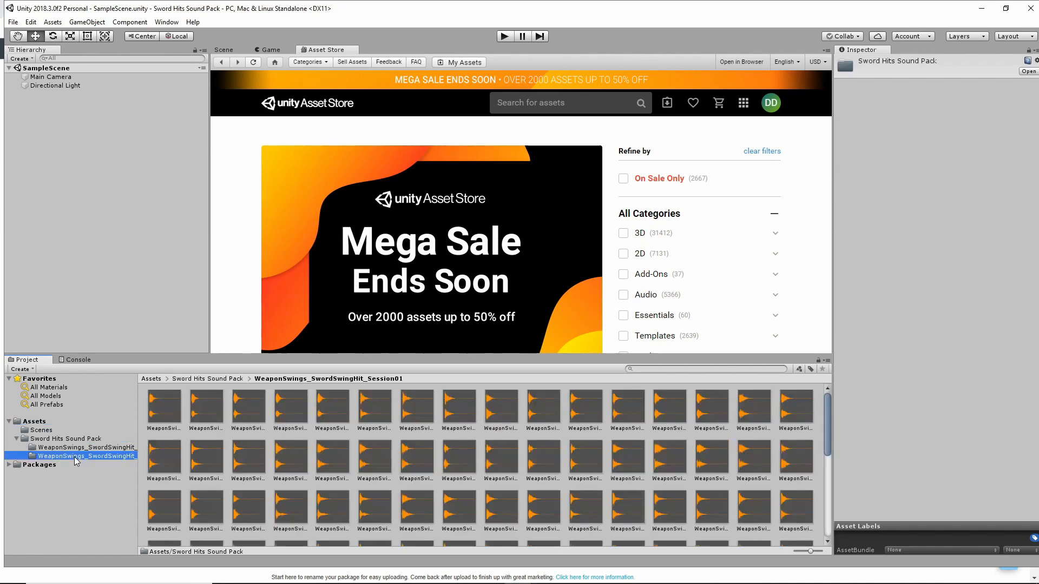
left_click(83, 446)
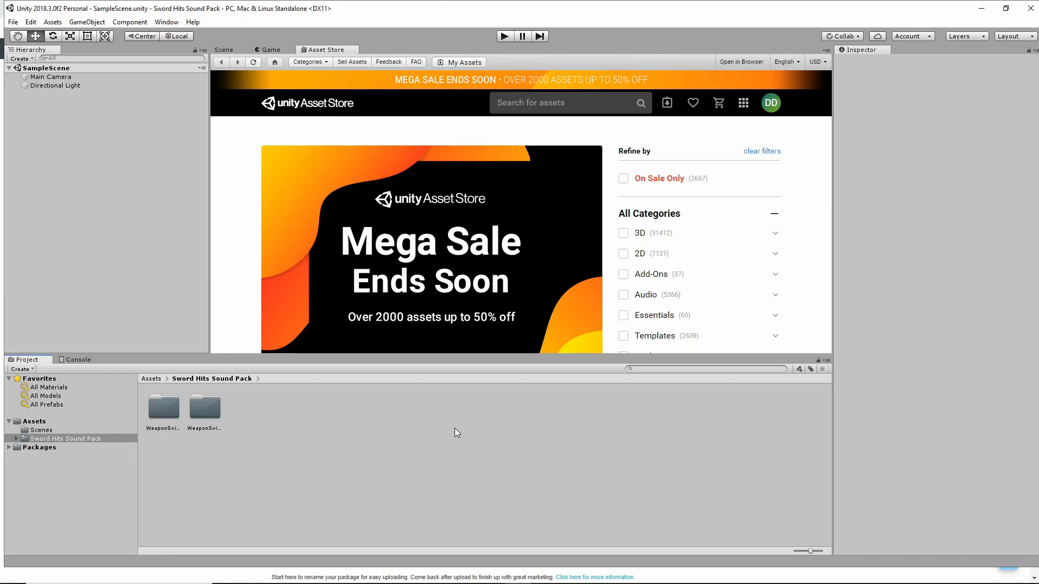
left_click(550, 102)
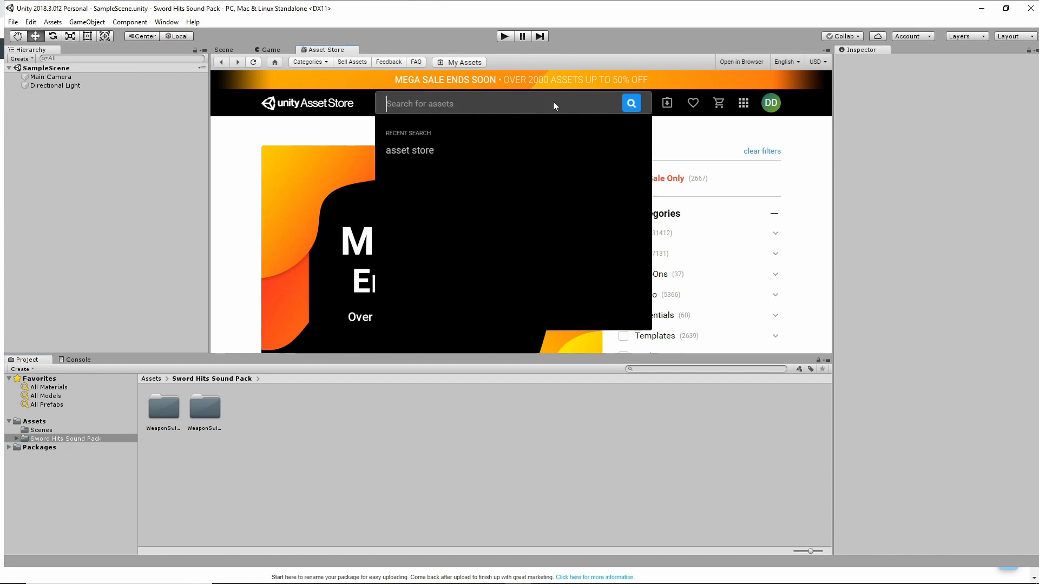
Find Asset Store Tools in the Asset Store window and import all its files into the project.
type("asset store tool")
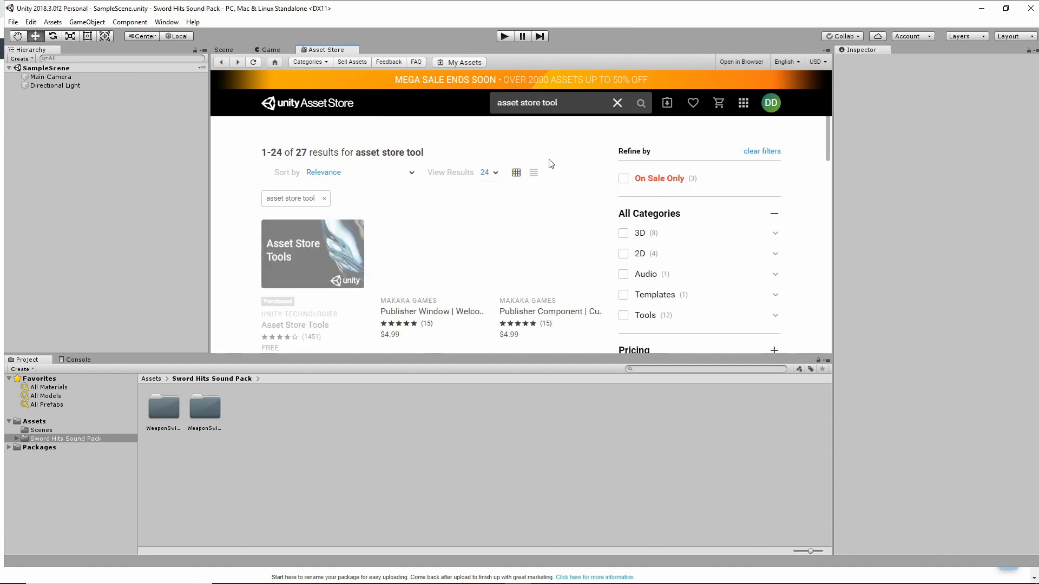
left_click(311, 253)
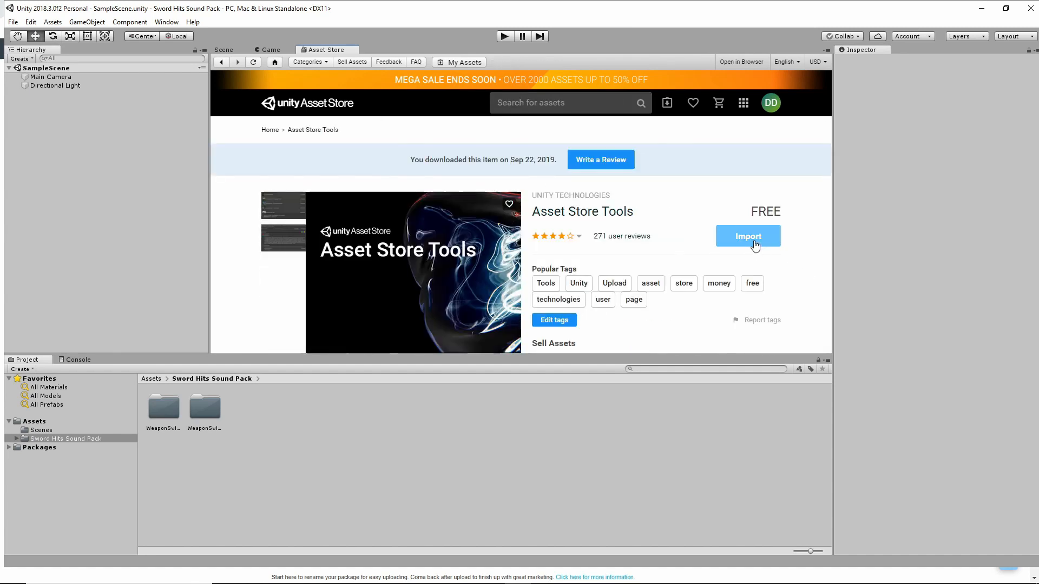
left_click(748, 236)
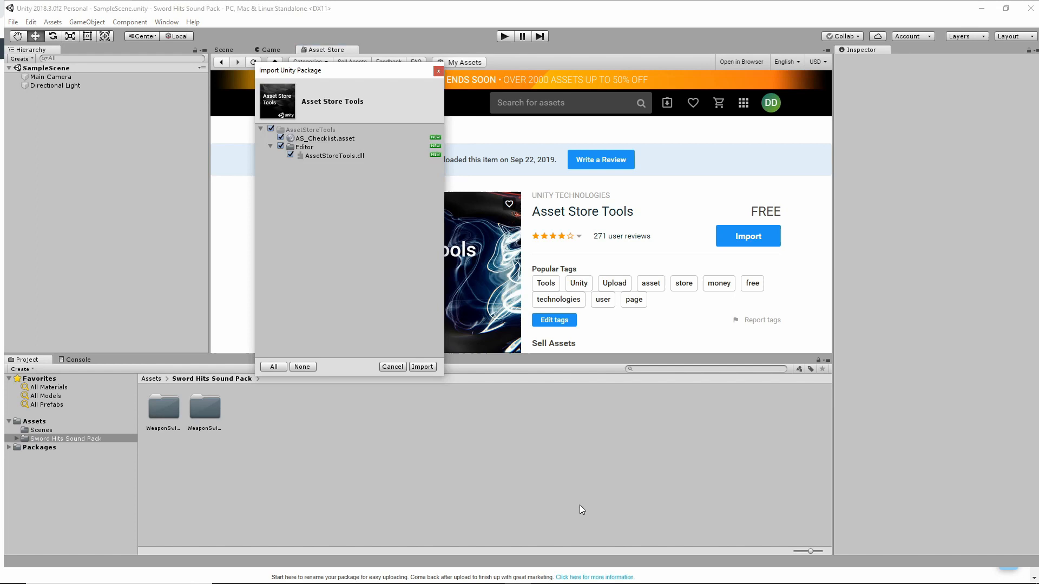
left_click(422, 367)
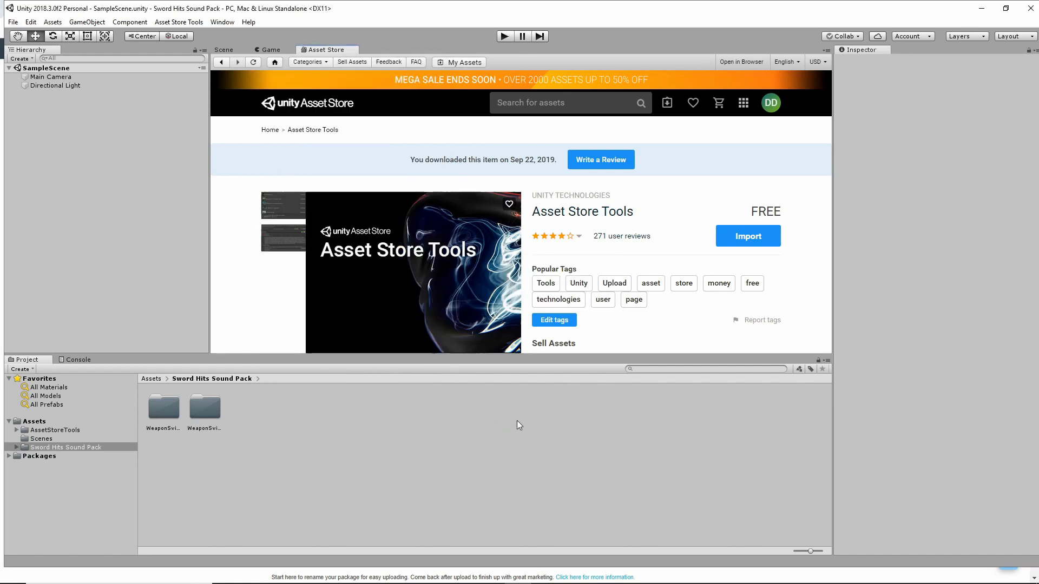
left_click(179, 22)
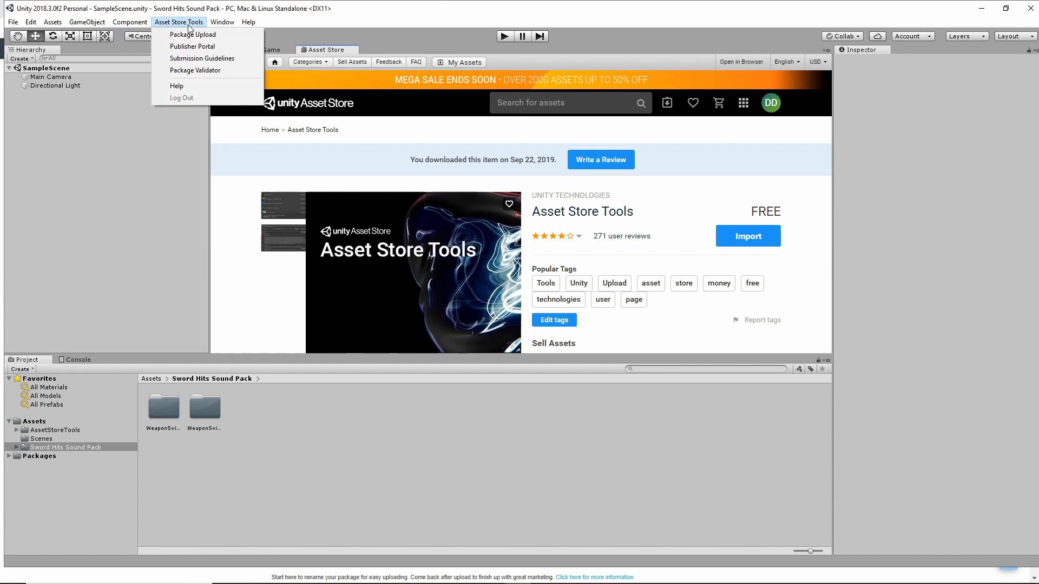
Sign in to the Asset Store publisher account from the Package Upload window with email and password.
left_click(194, 34)
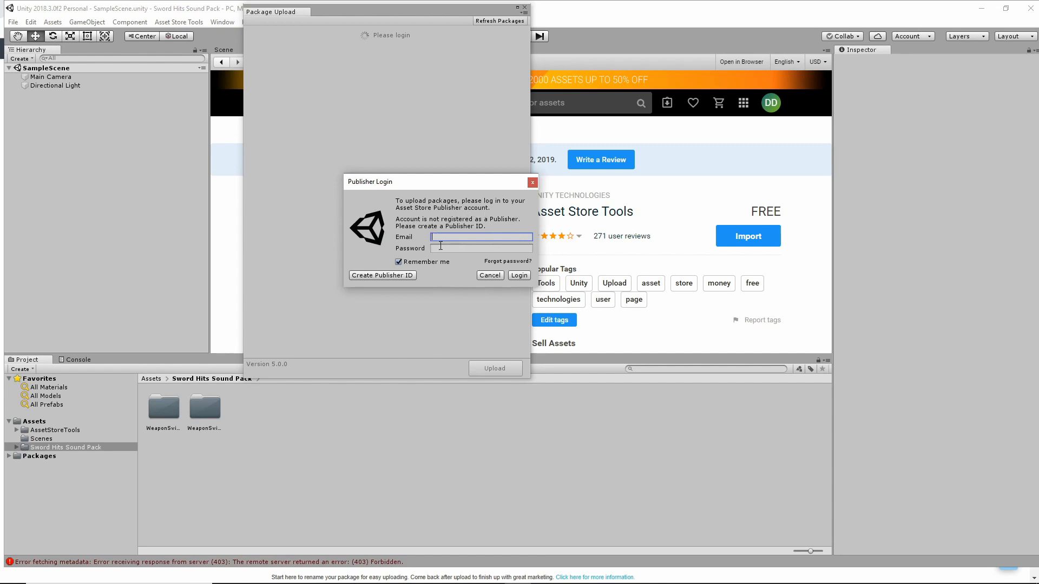
left_click(480, 248)
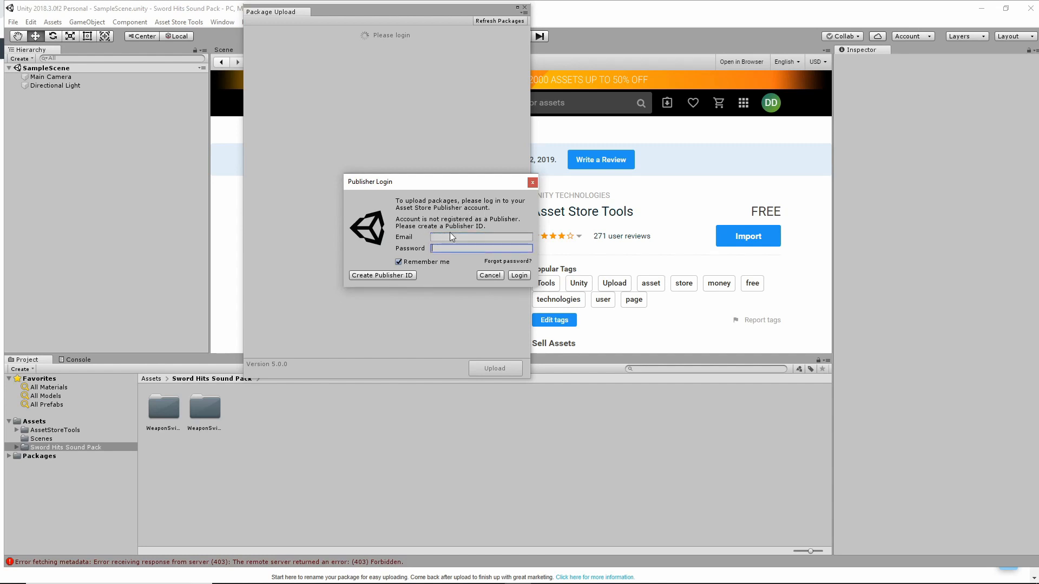
mouse_move(453, 235)
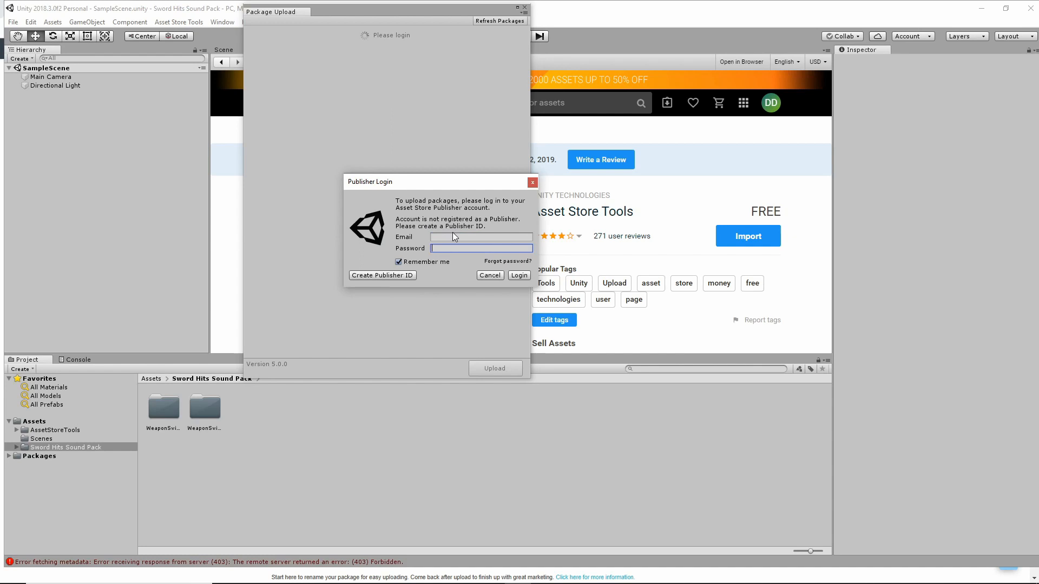
left_click(481, 235)
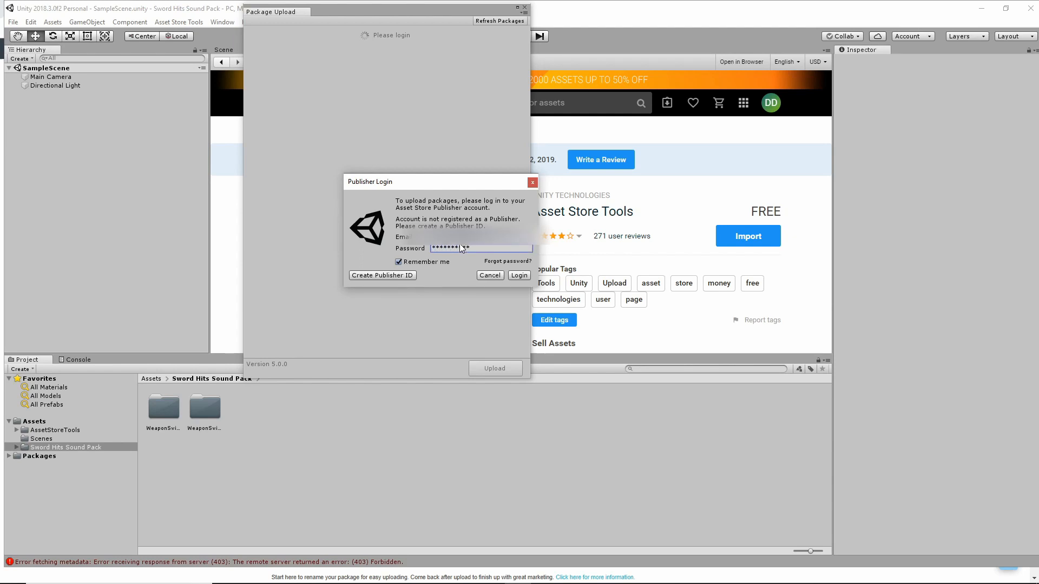
left_click(520, 276)
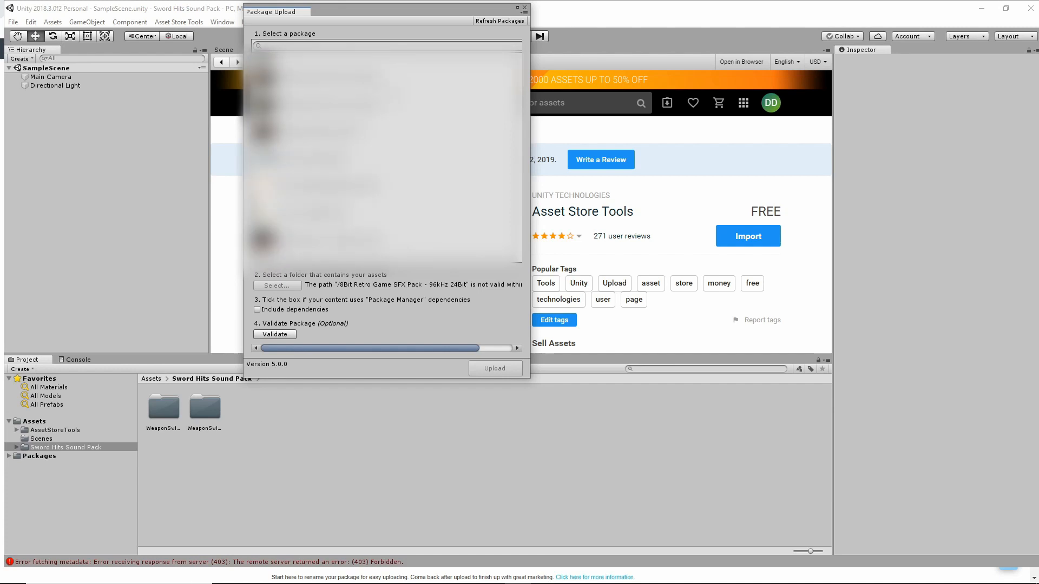
Select the Sword Hits Sound Pack draft and set its Sword Hits Sound Pack folder as package root.
left_click(311, 105)
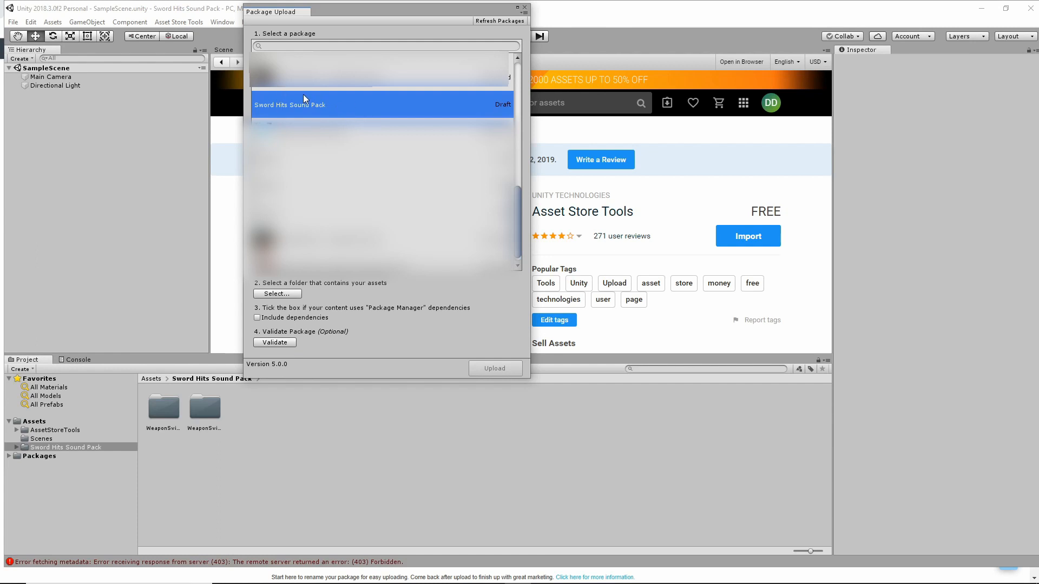
mouse_move(271, 108)
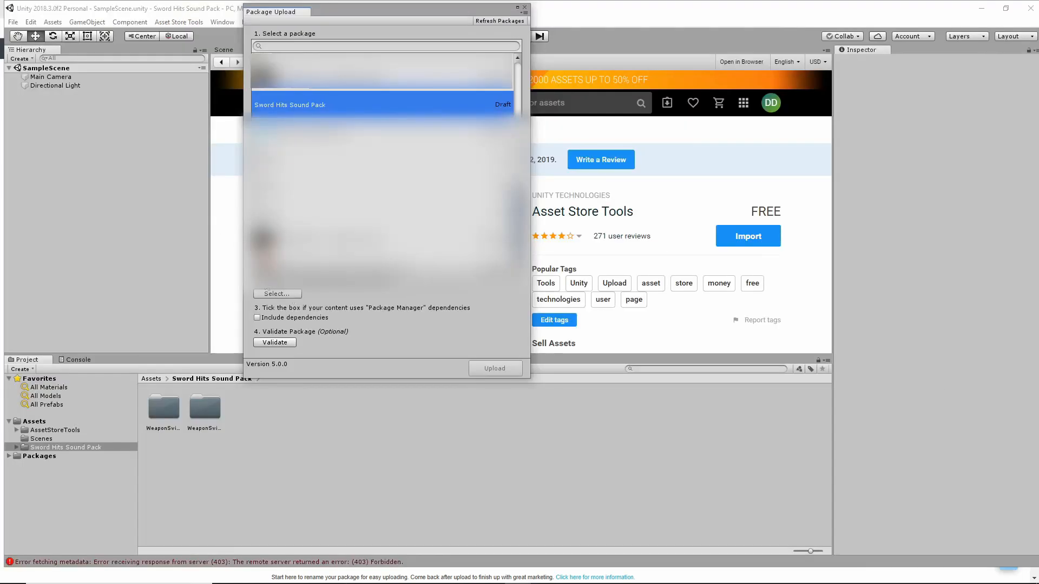
left_click(277, 295)
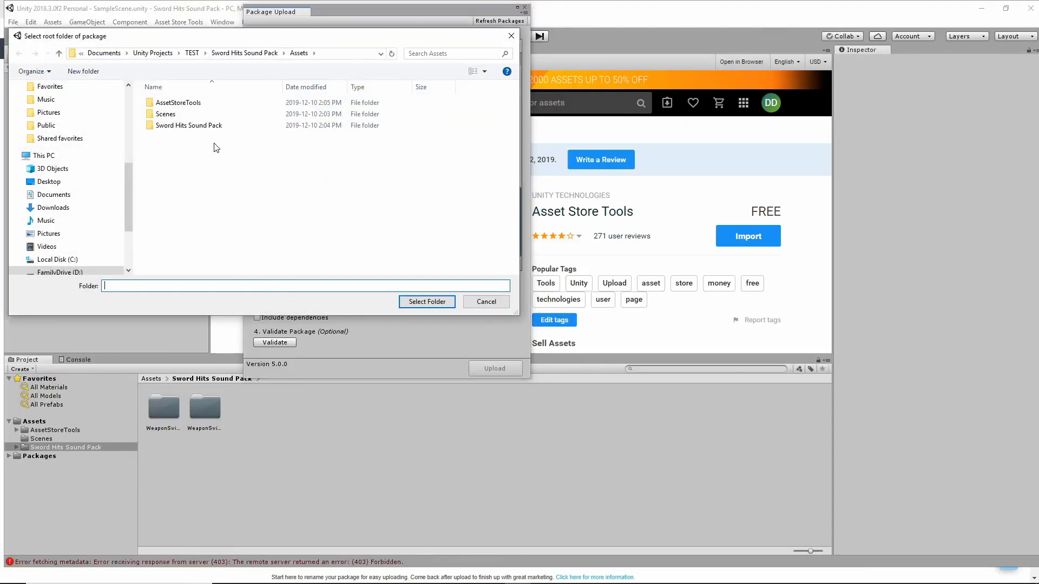
left_click(188, 125)
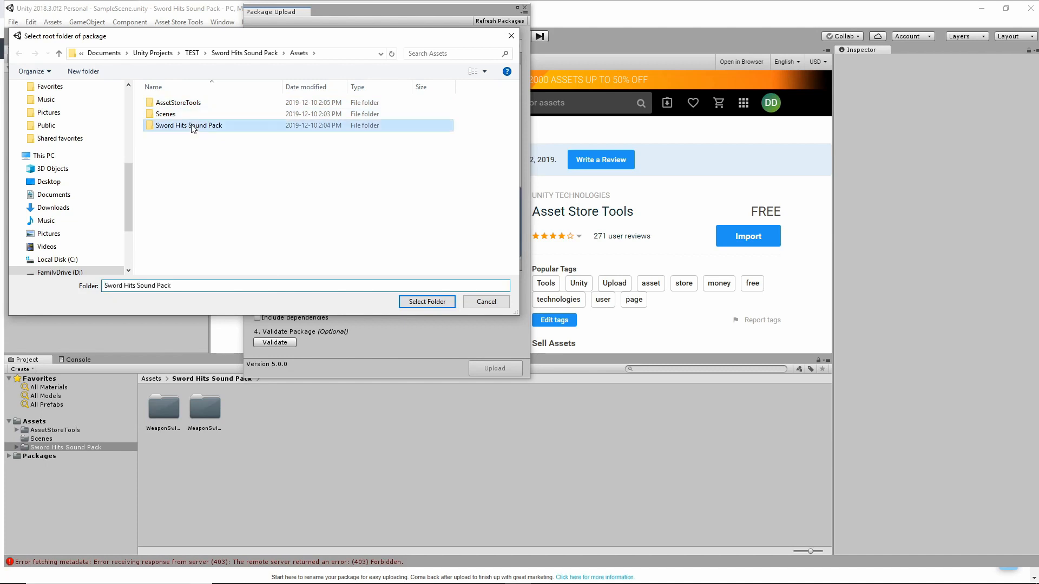
mouse_move(167, 130)
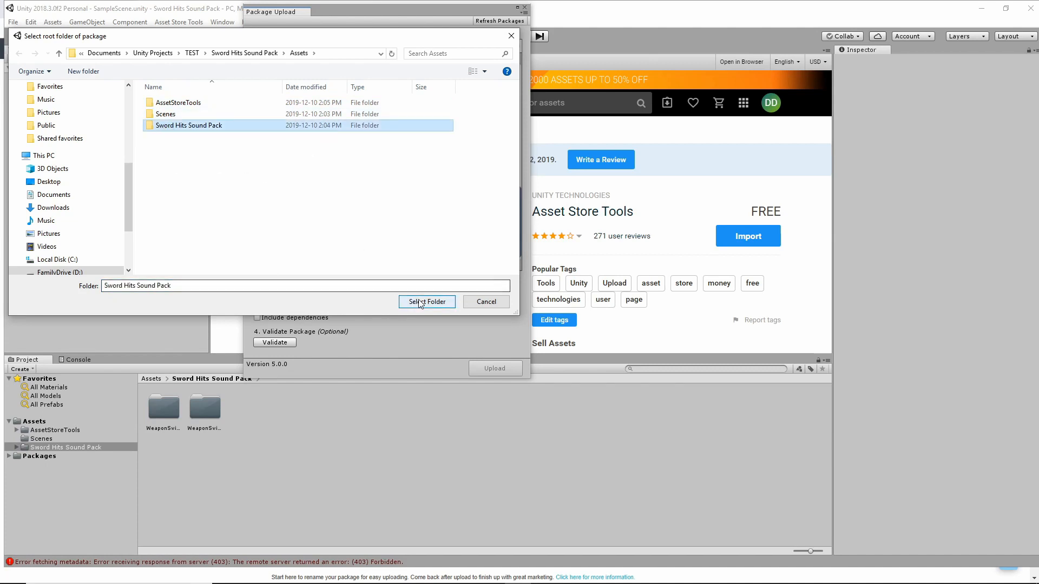
left_click(427, 302)
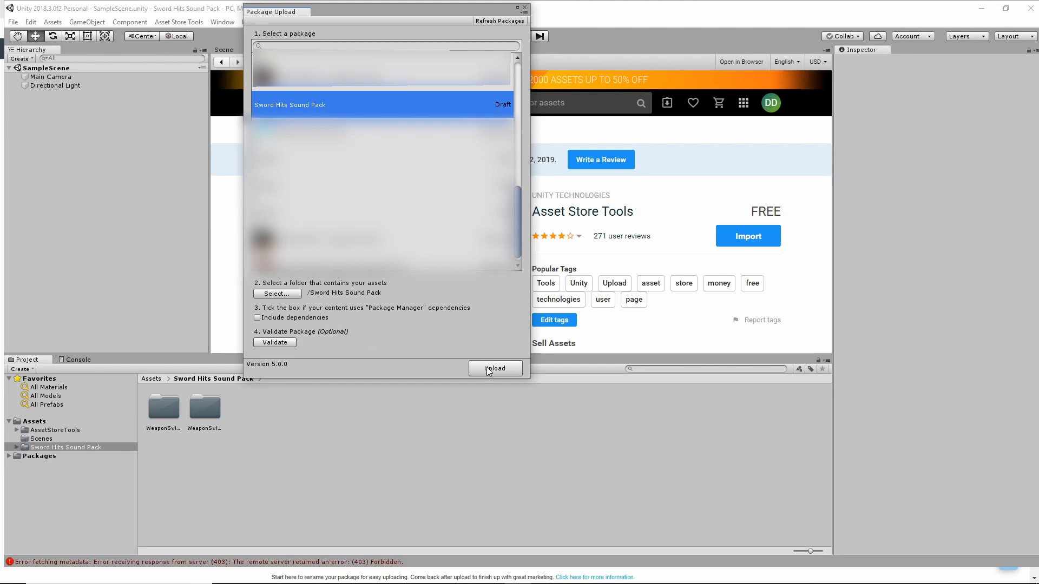
Upload the package to the Sword Hits Sound Pack draft.
left_click(496, 368)
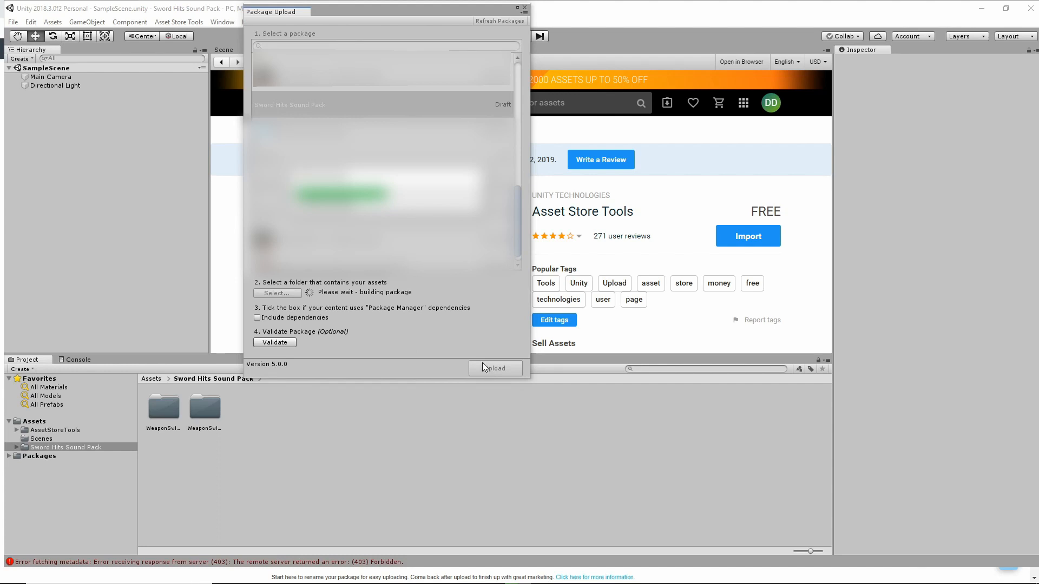
left_click(495, 368)
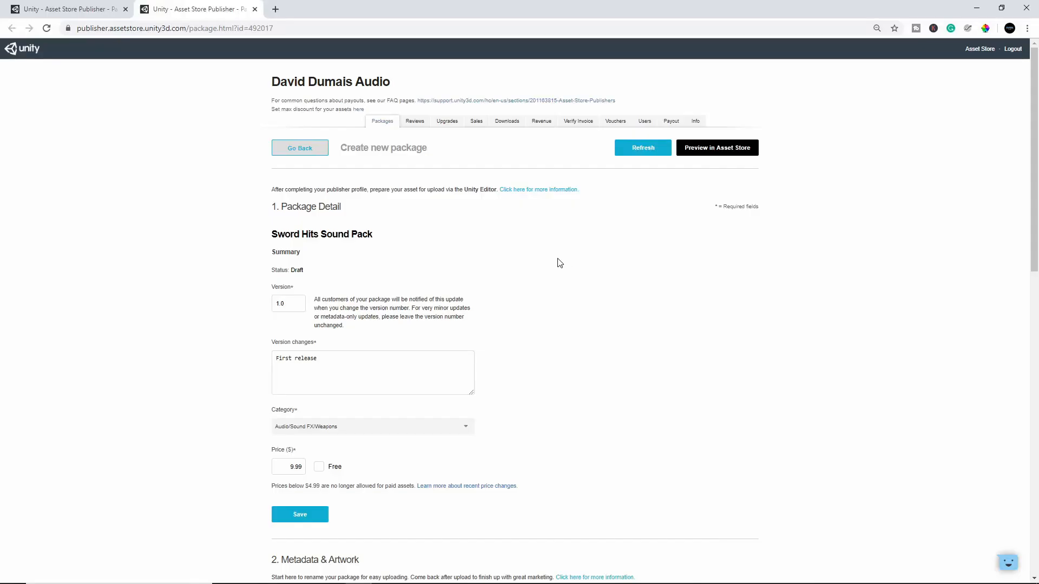
scroll("down", 3)
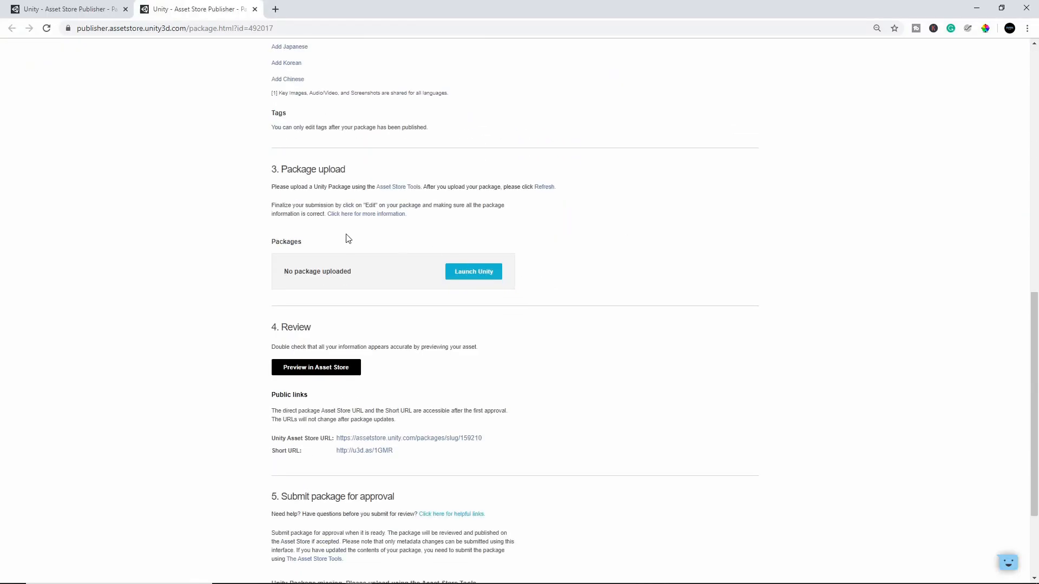
mouse_move(337, 284)
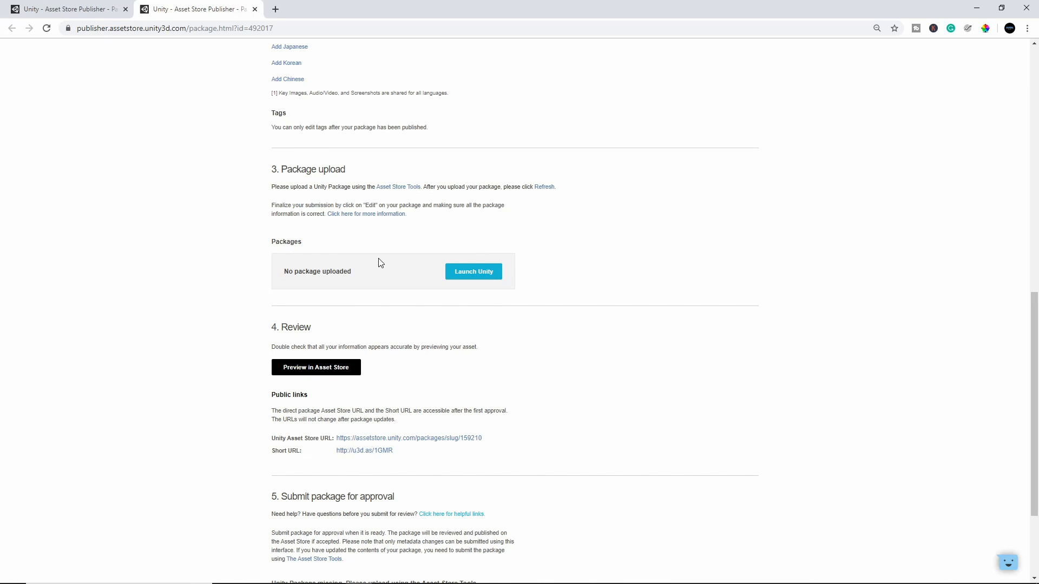
mouse_move(432, 213)
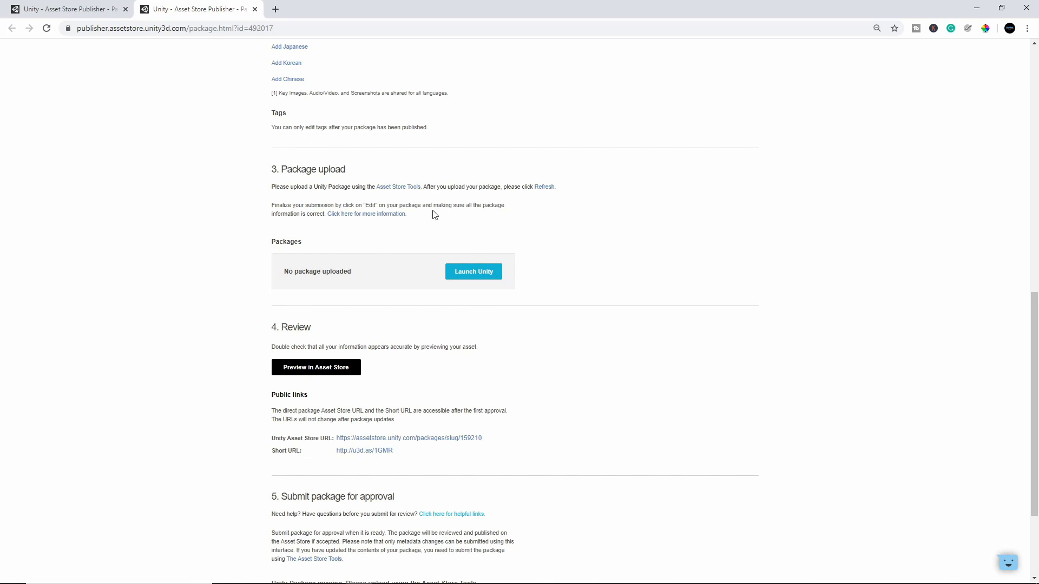
mouse_move(273, 207)
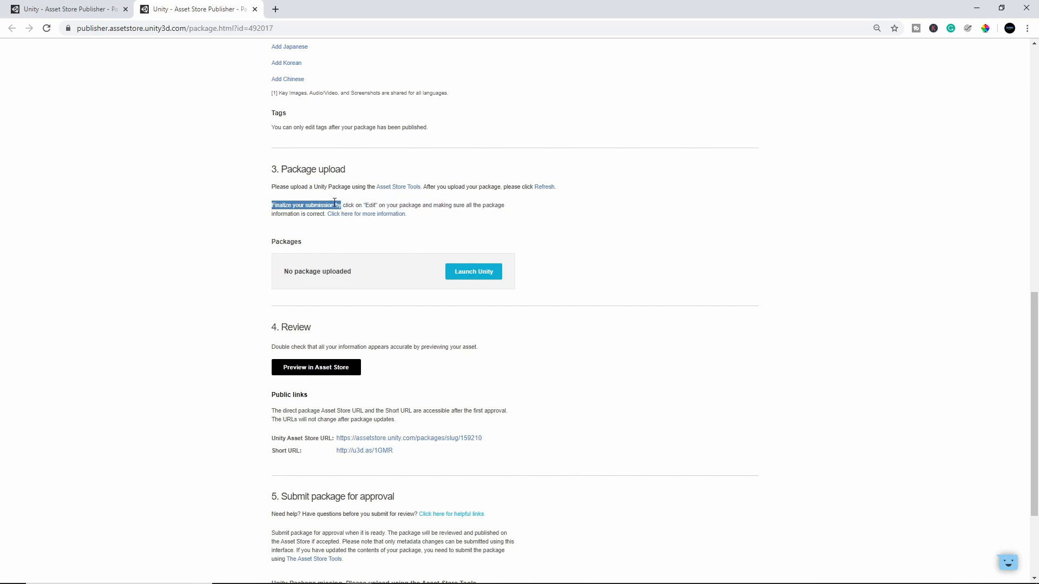
left_click(237, 233)
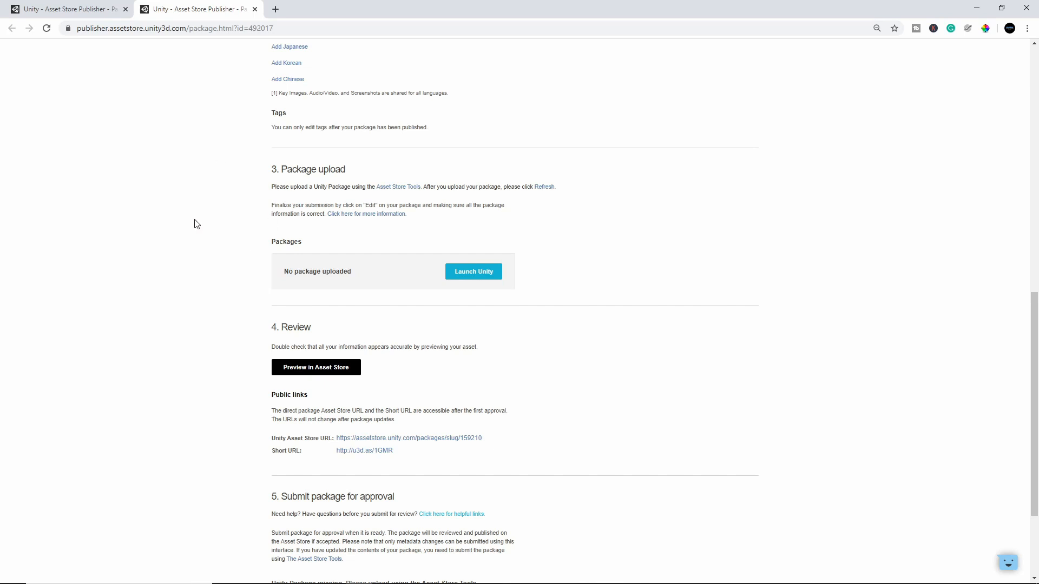
mouse_move(187, 277)
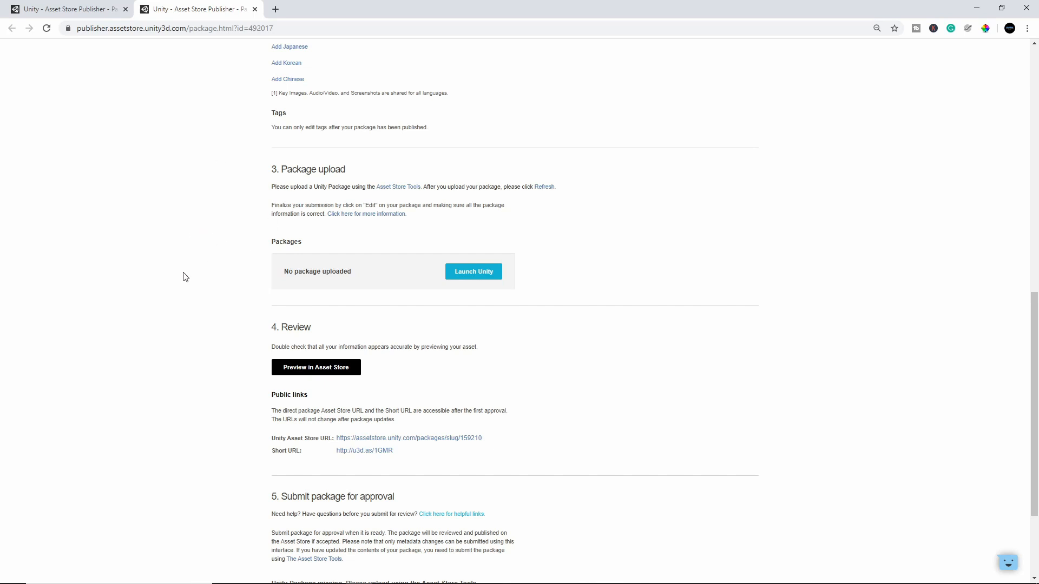
scroll("down", 3)
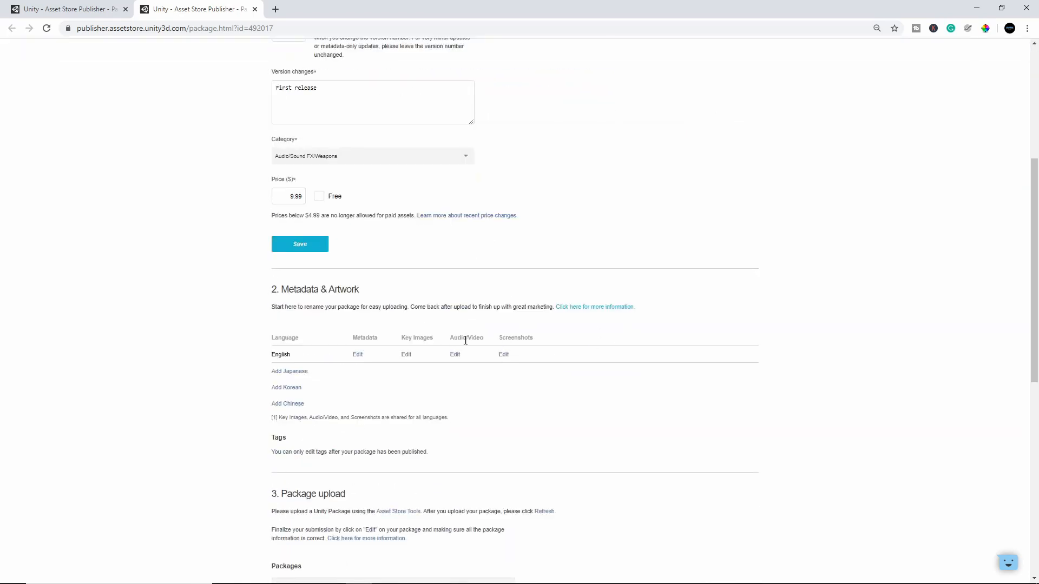
mouse_move(361, 355)
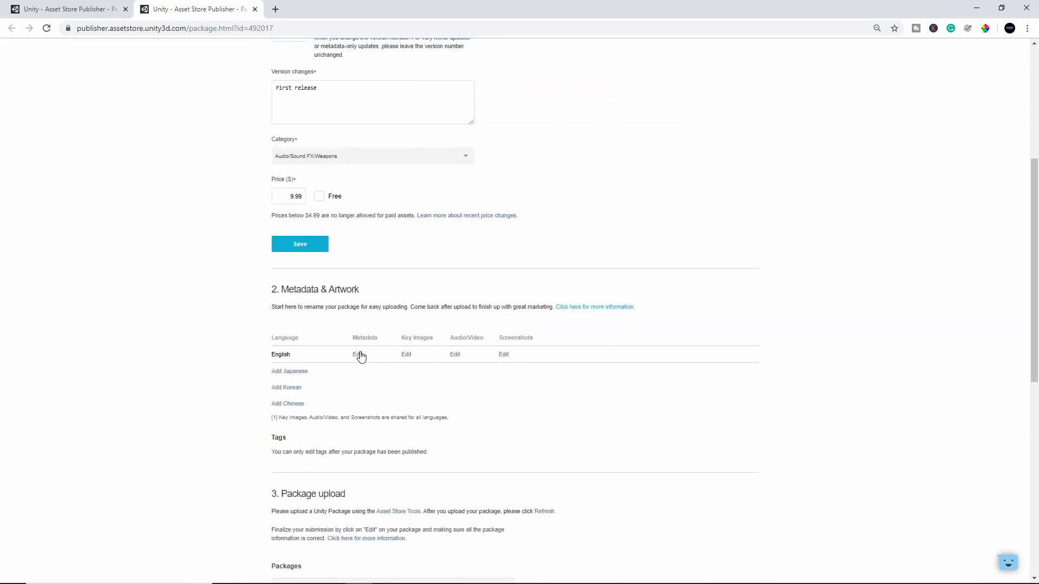
mouse_move(358, 354)
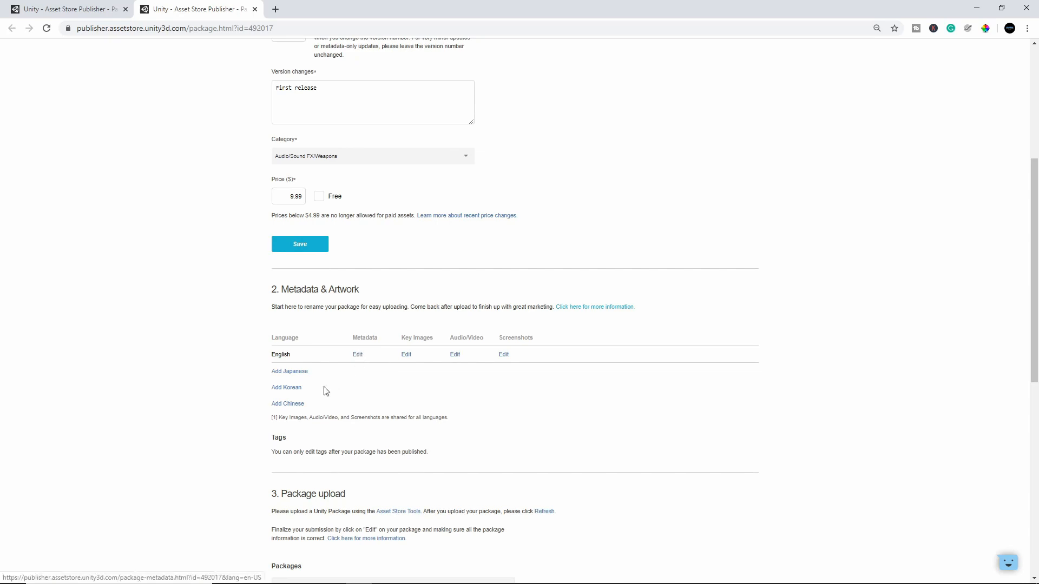
scroll("down", 3)
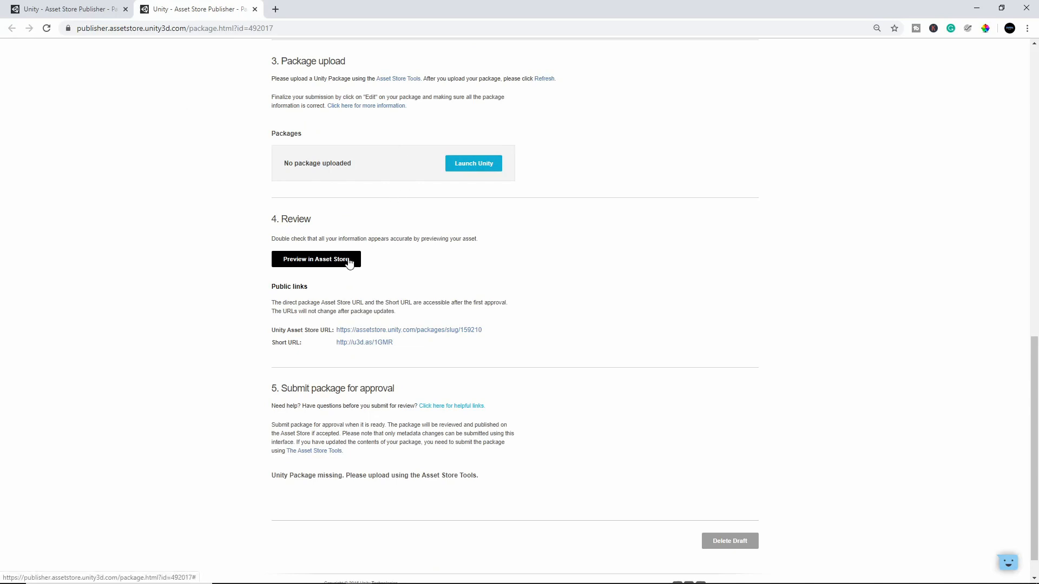
left_click(316, 260)
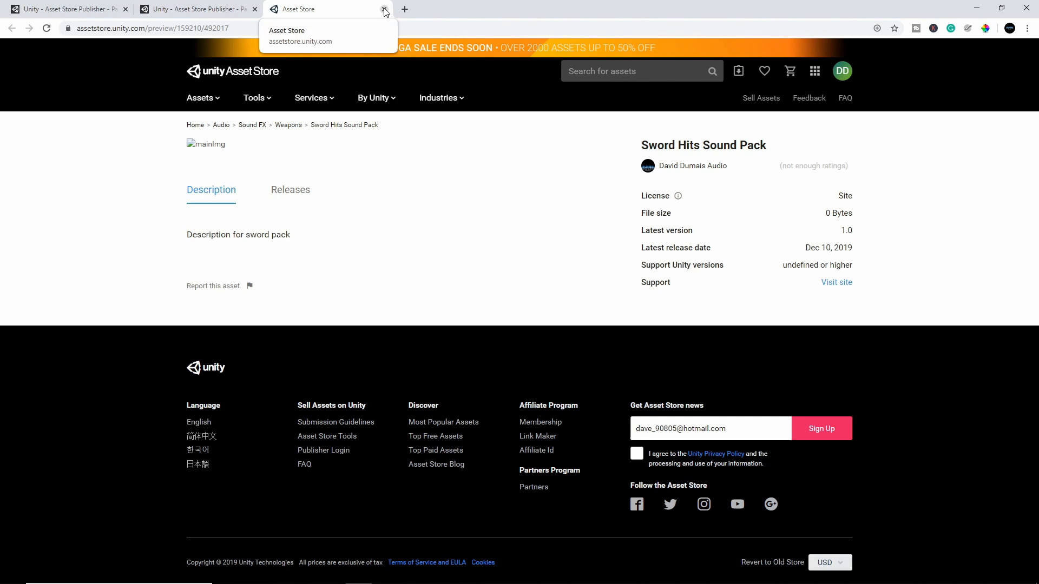
left_click(384, 9)
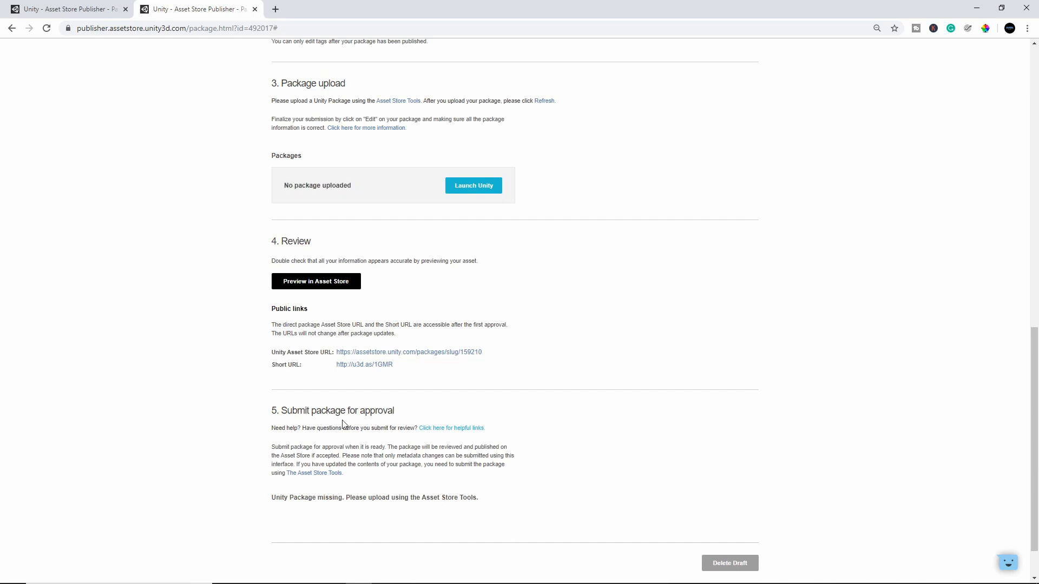
mouse_move(621, 448)
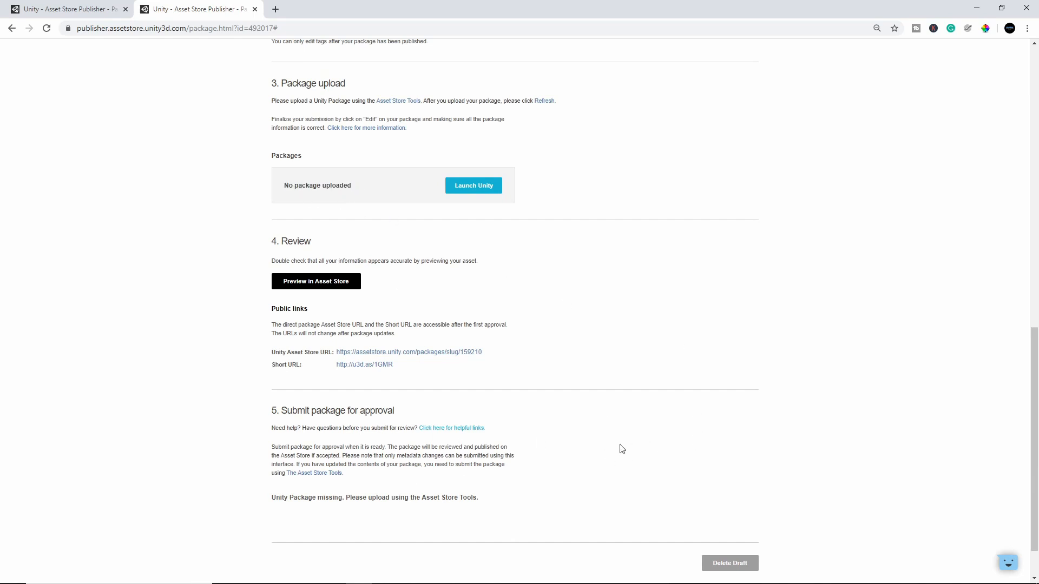